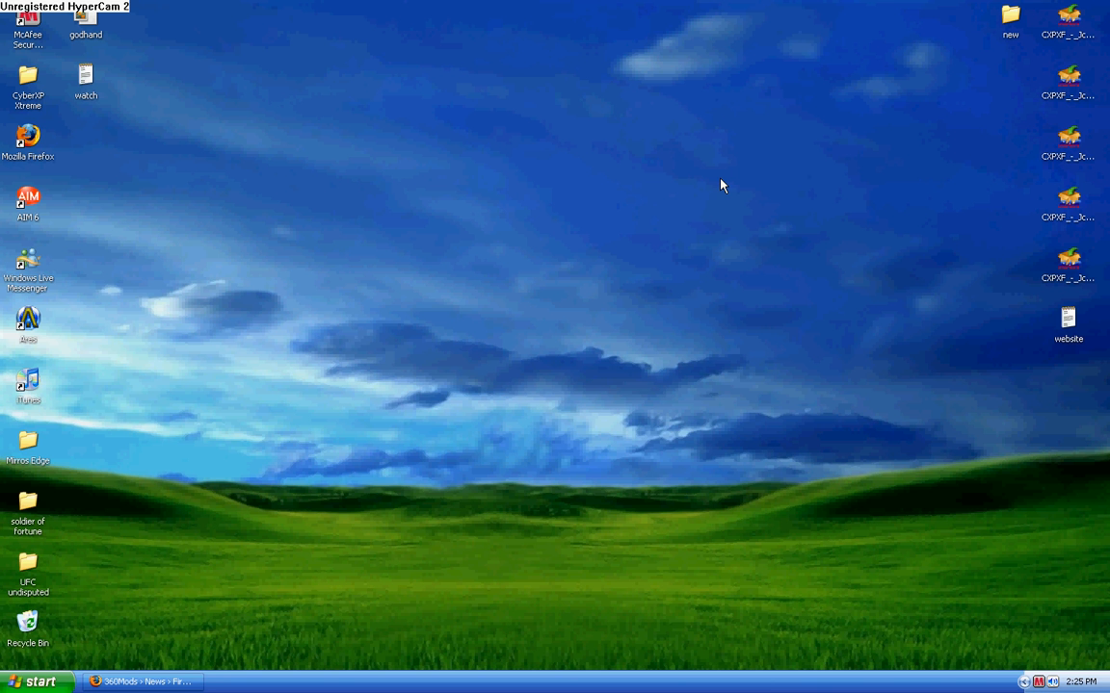
mouse_move(220, 682)
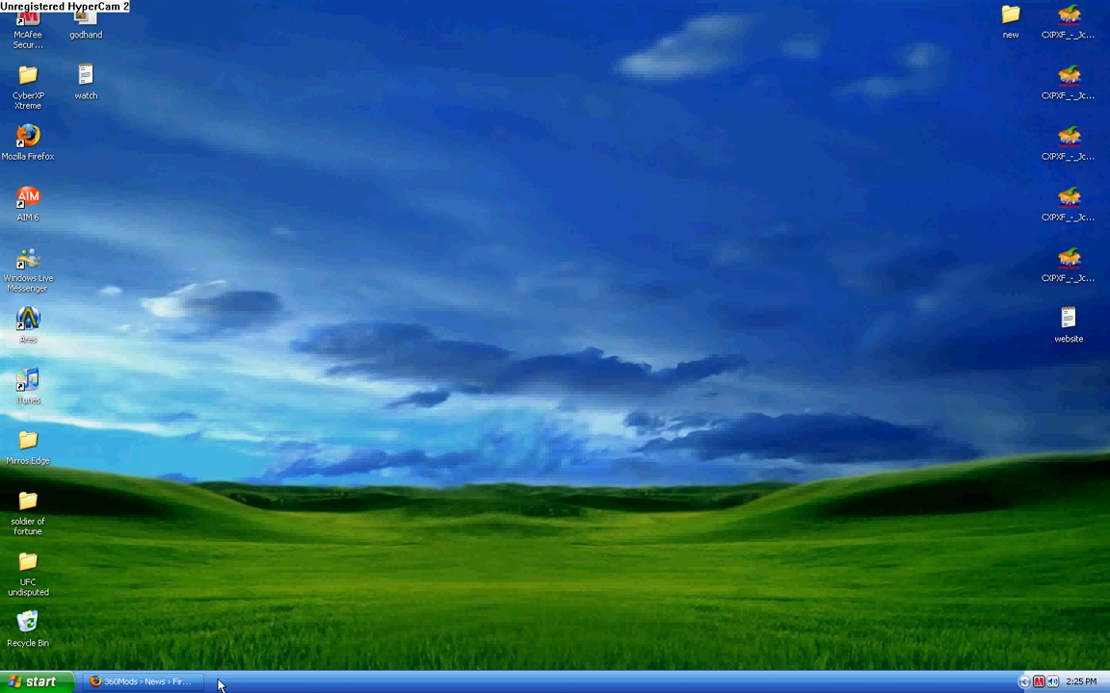
Step: Restore Firefox from the taskbar to show the 360Mods Firmware Flashing Service article
left_click(144, 680)
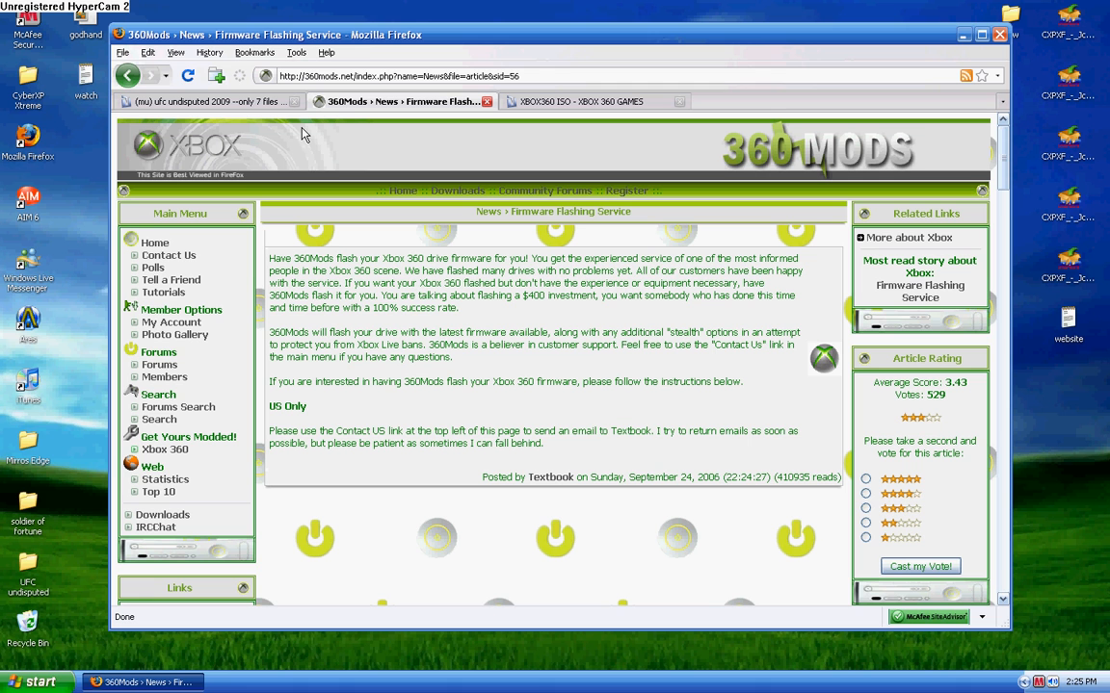
mouse_move(376, 92)
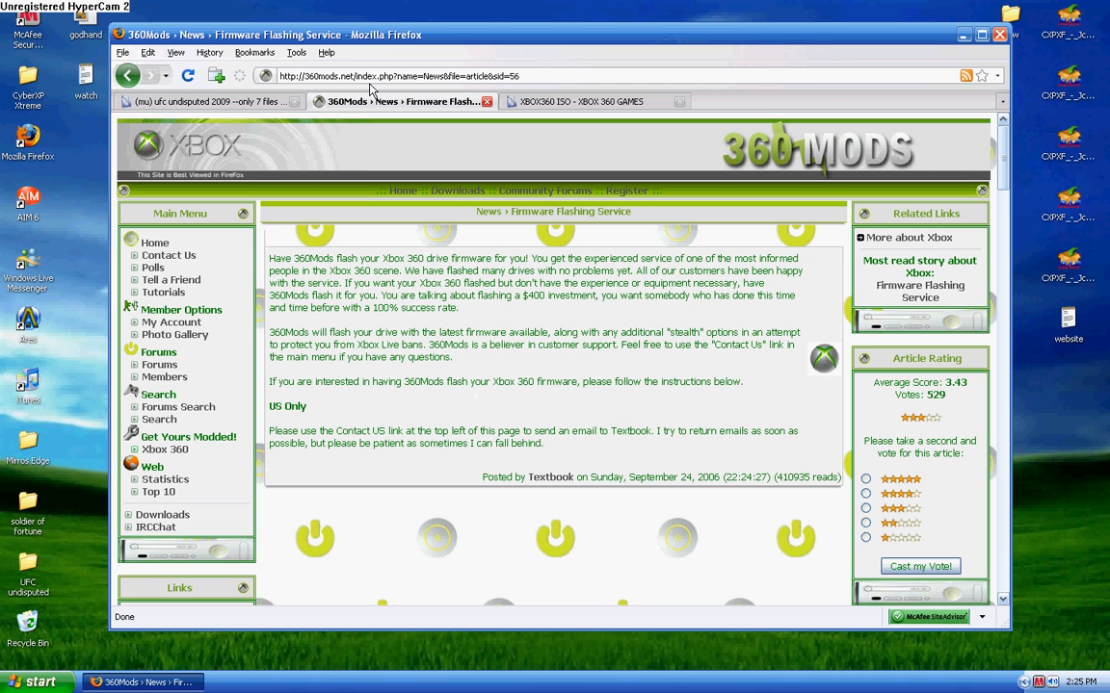
mouse_move(480, 510)
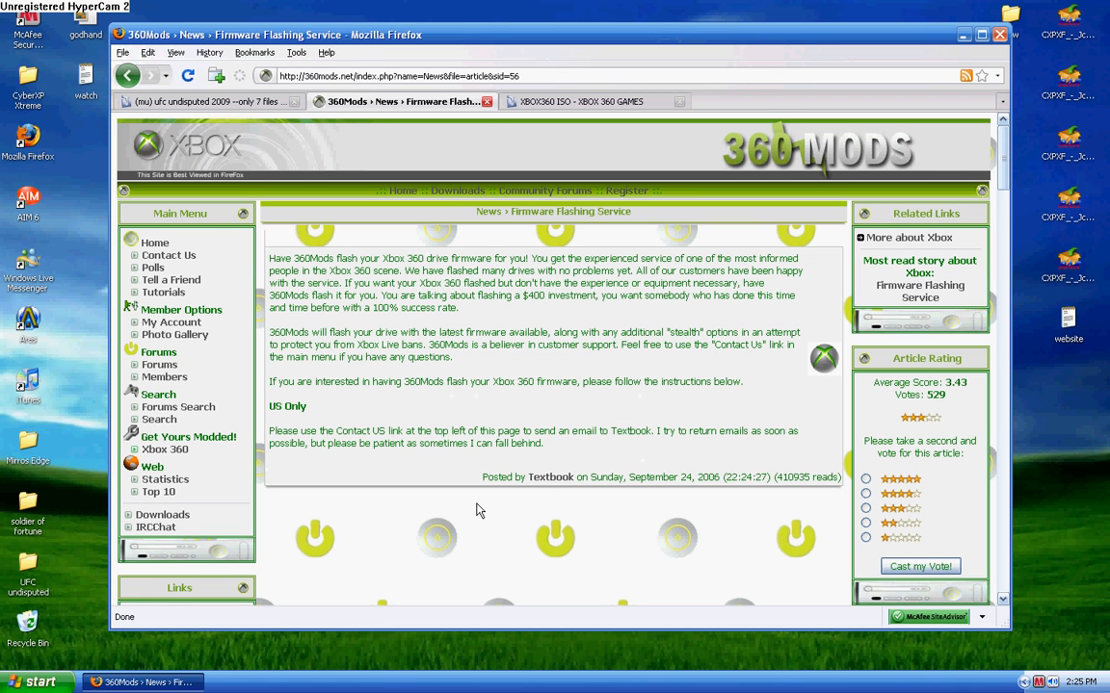
mouse_move(369, 274)
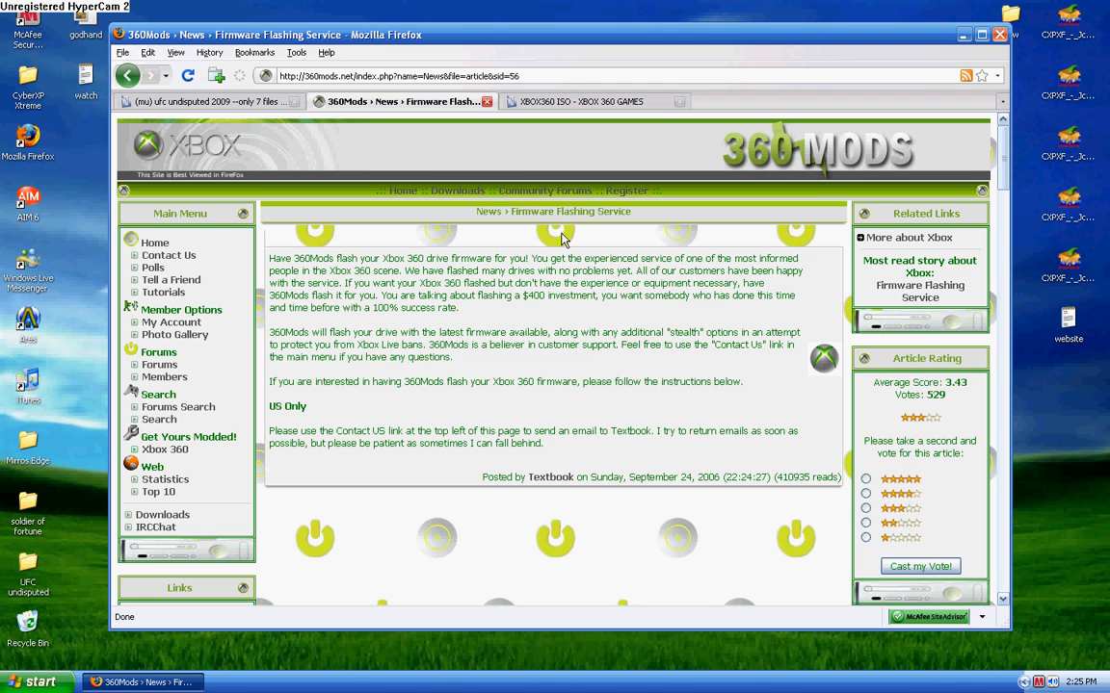
mouse_move(962, 34)
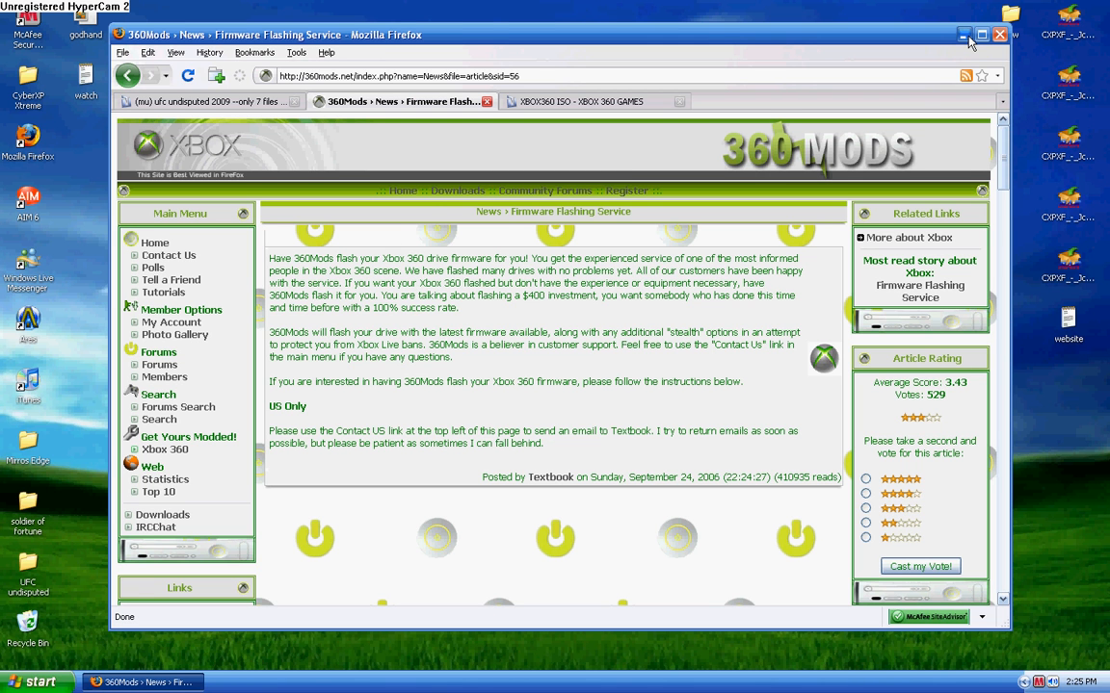
Step: Minimize the Firefox window to reveal the Windows XP desktop
left_click(970, 31)
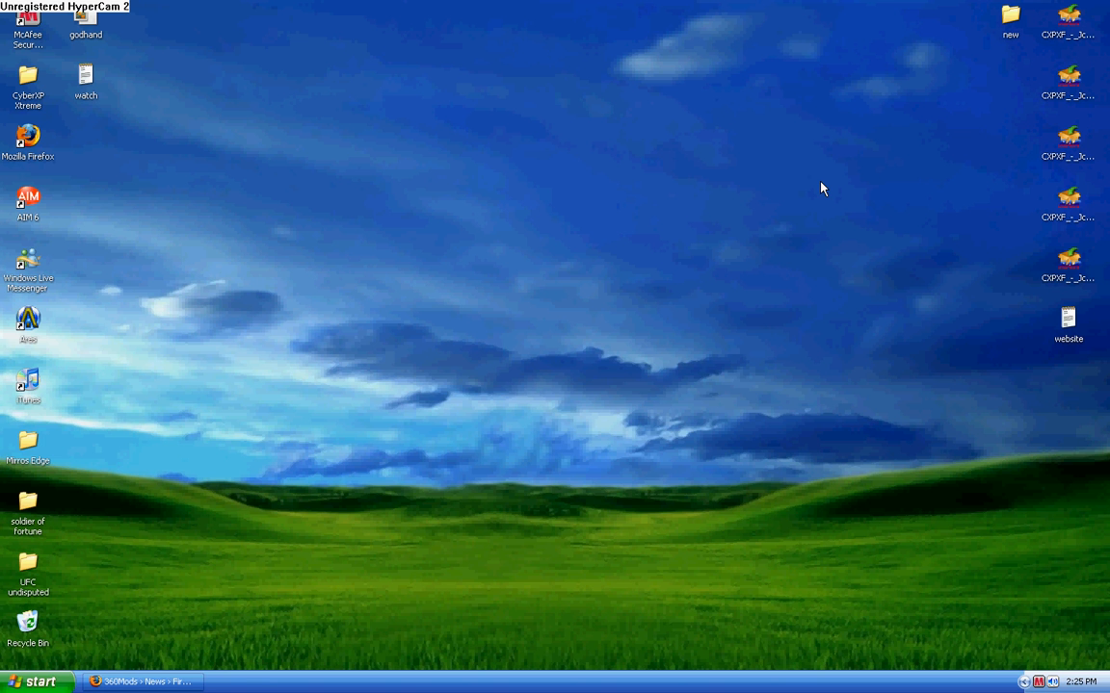
mouse_move(430, 385)
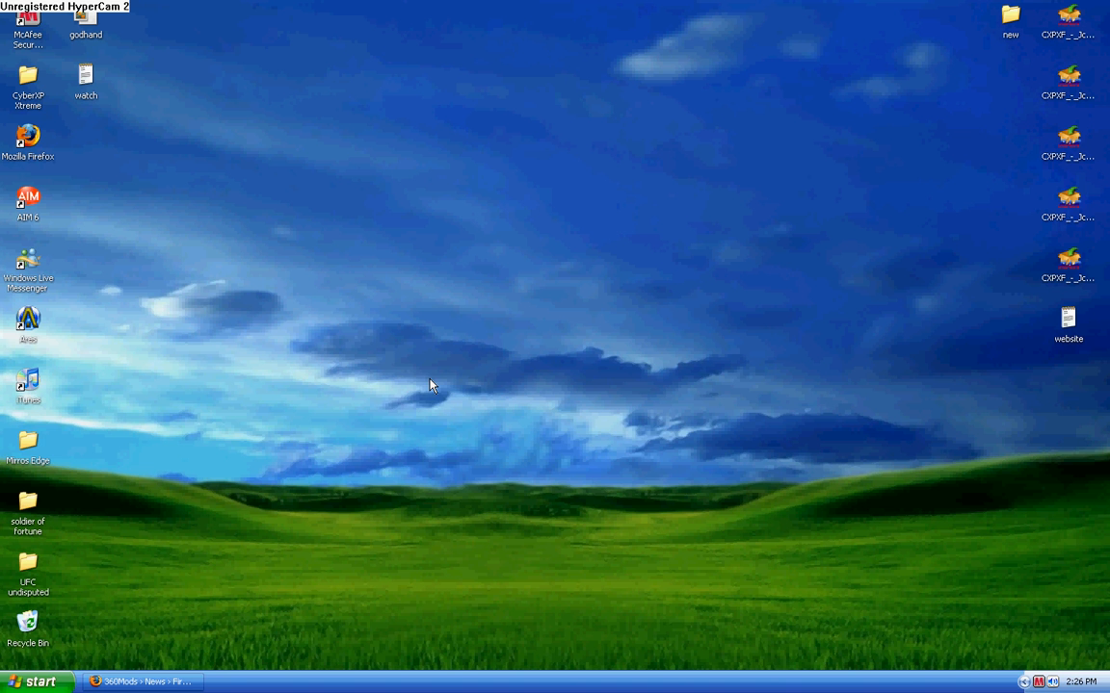
mouse_move(513, 371)
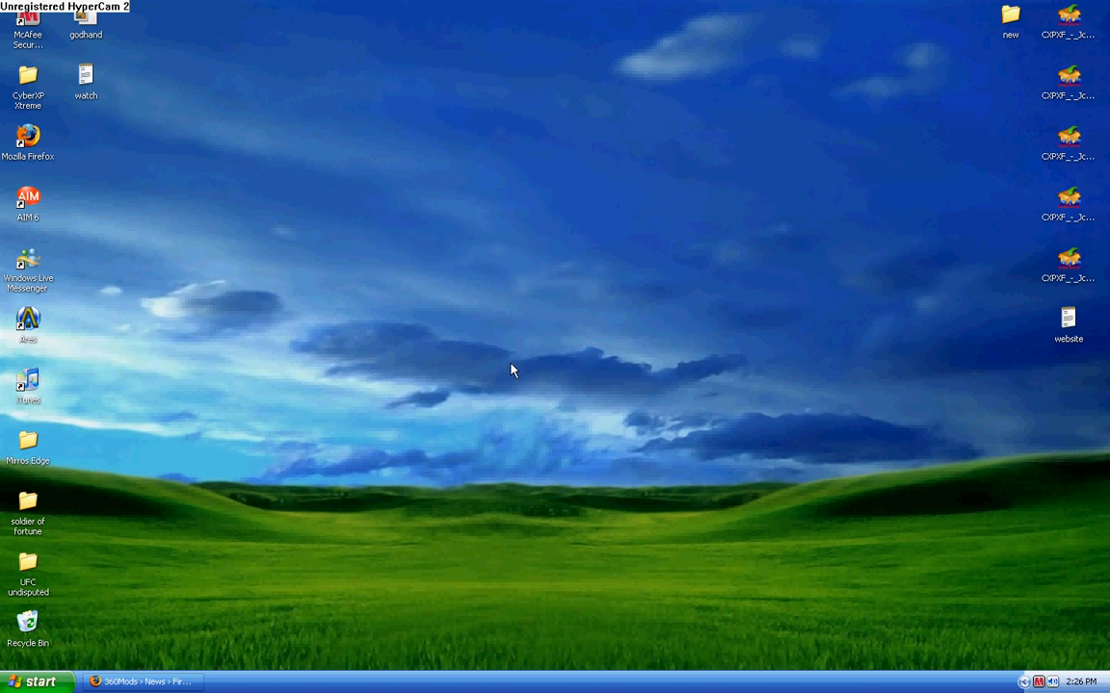
mouse_move(774, 140)
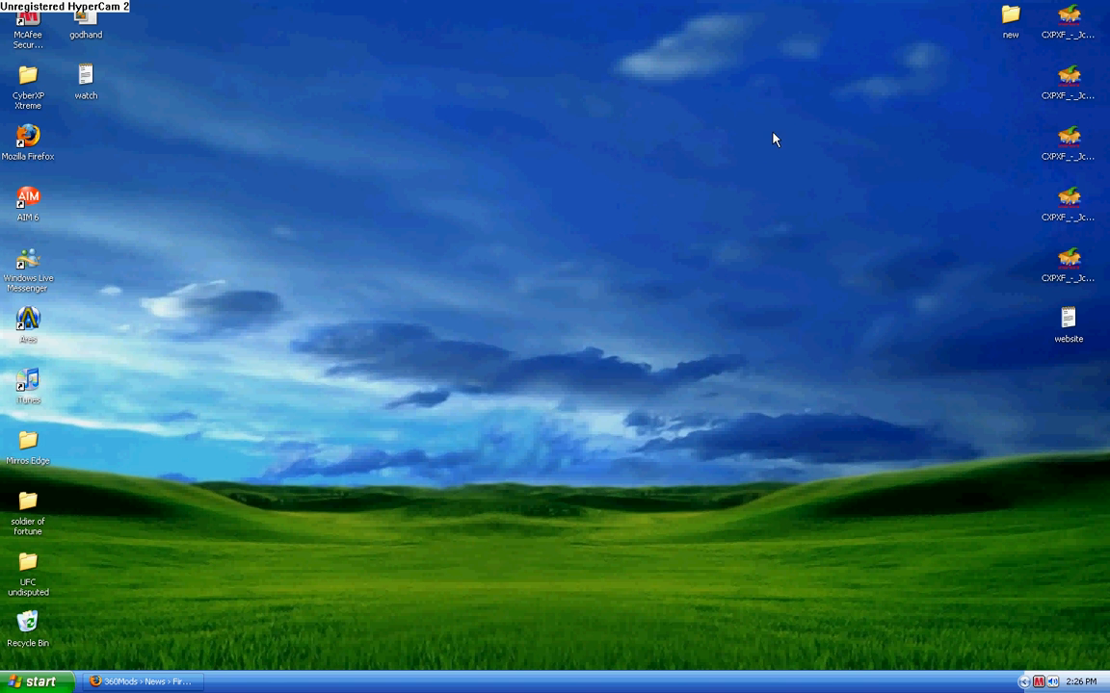
mouse_move(937, 248)
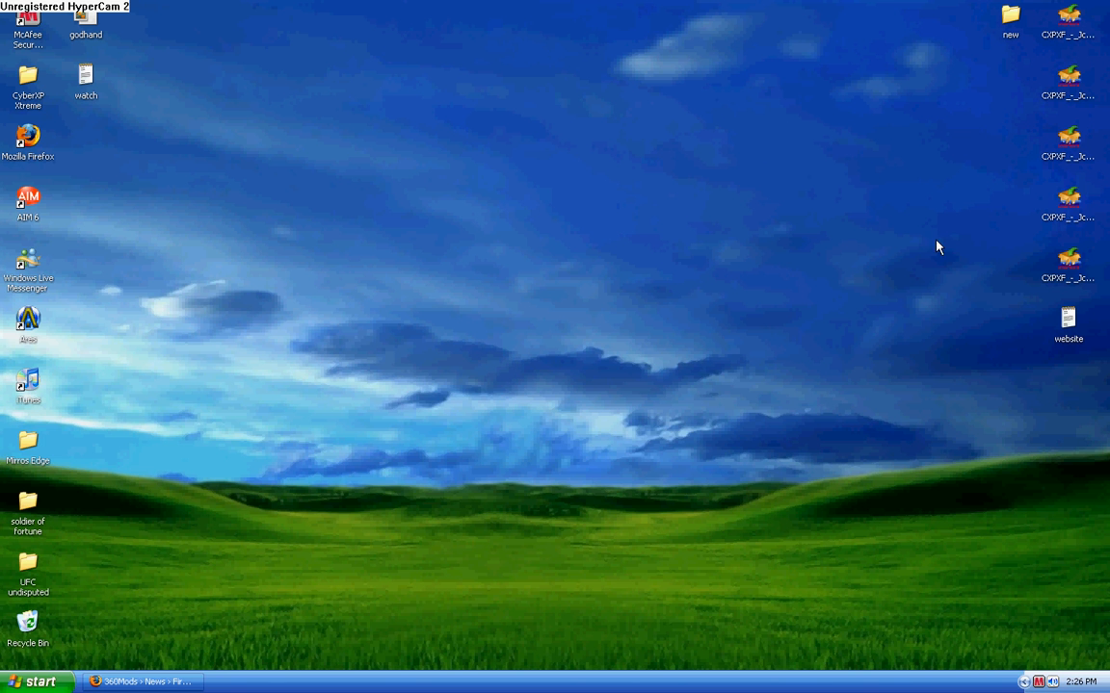
mouse_move(242, 625)
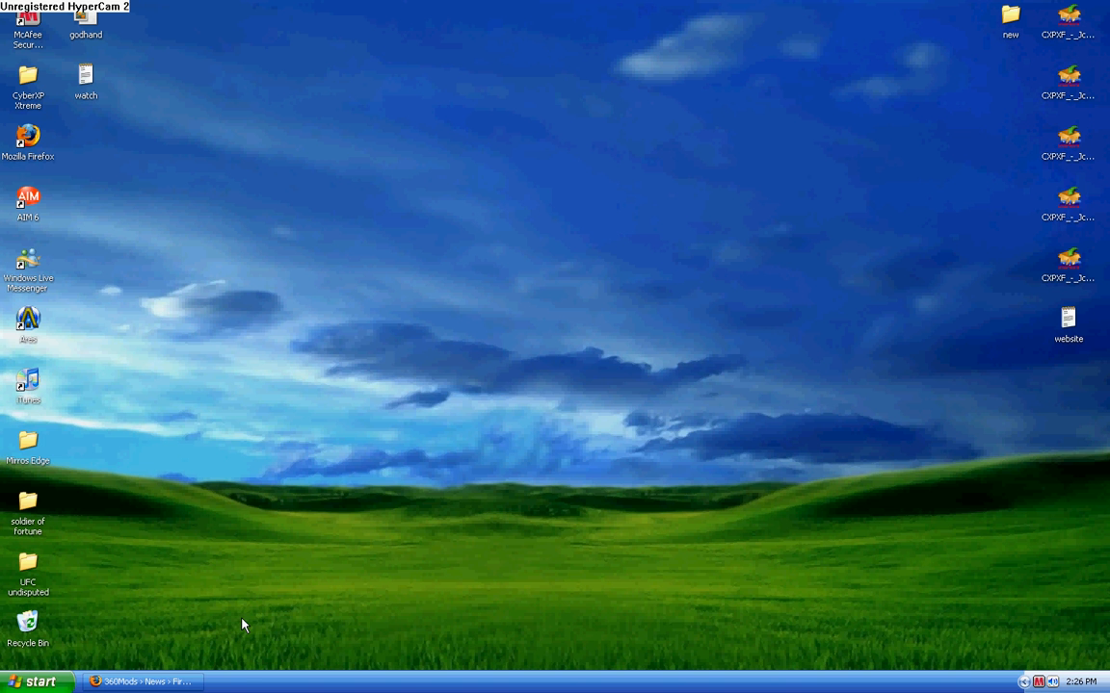
mouse_move(79, 626)
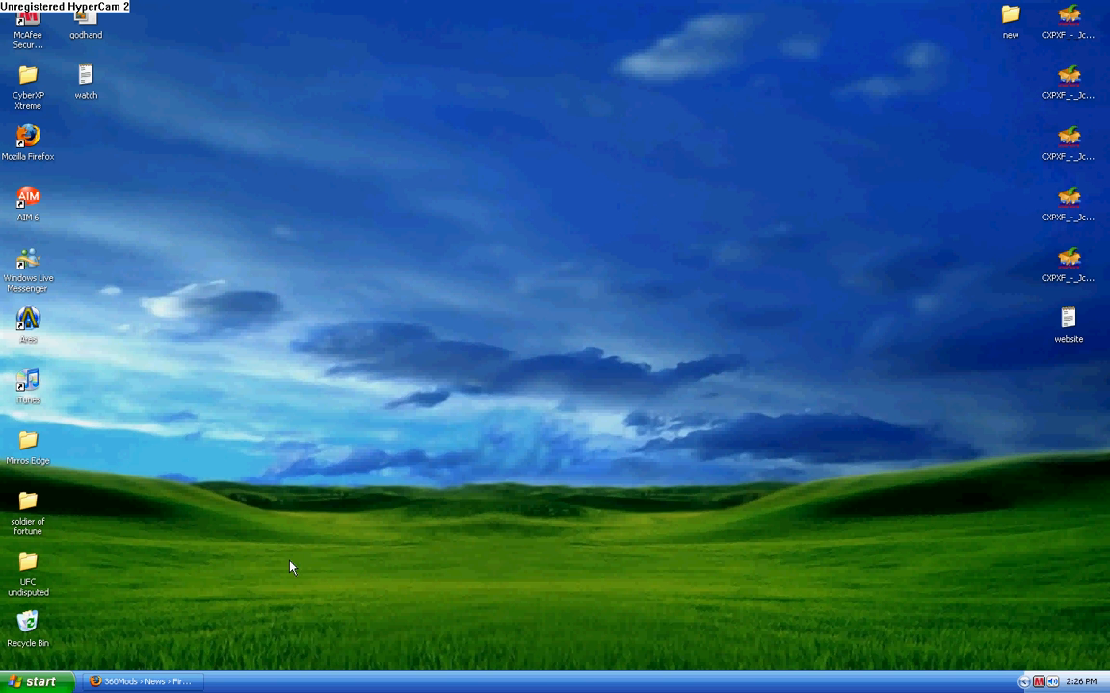
mouse_move(202, 690)
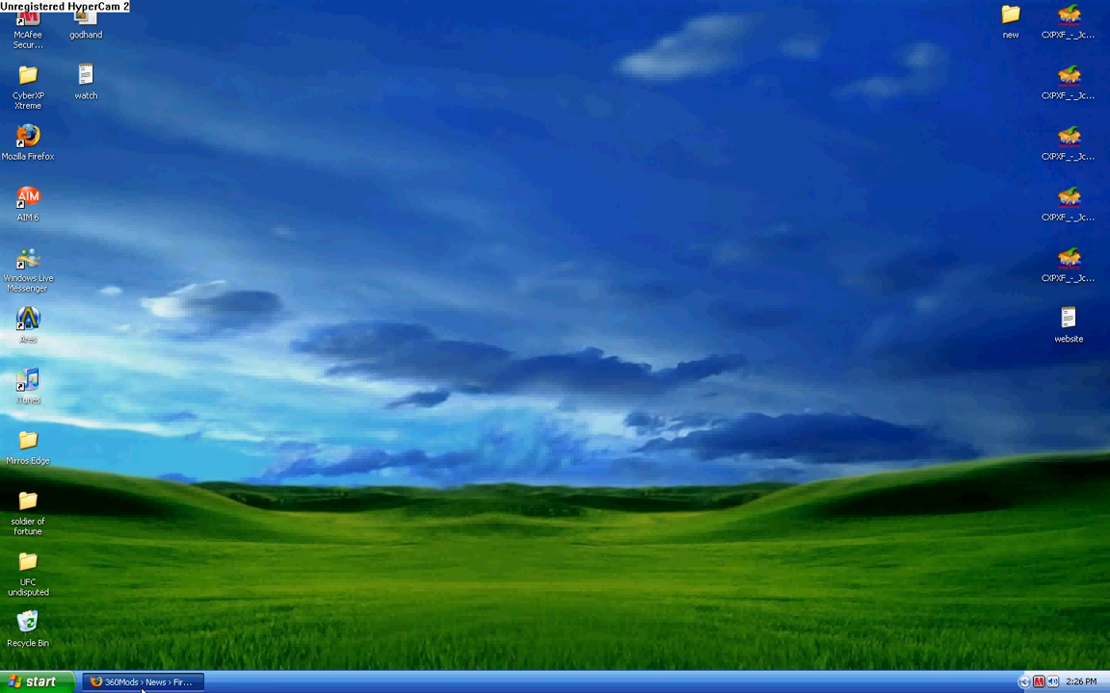
Step: Restore Firefox, switch to the XBOX360 ISO tab, and scroll to Xbox360 Downloads
left_click(145, 679)
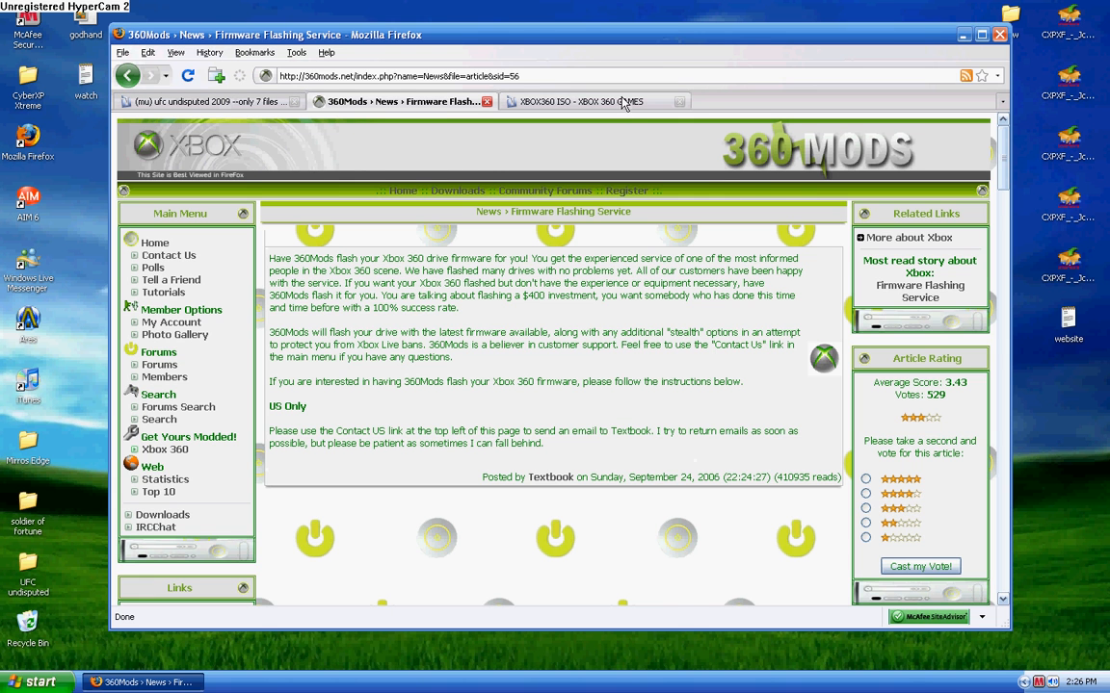
left_click(597, 100)
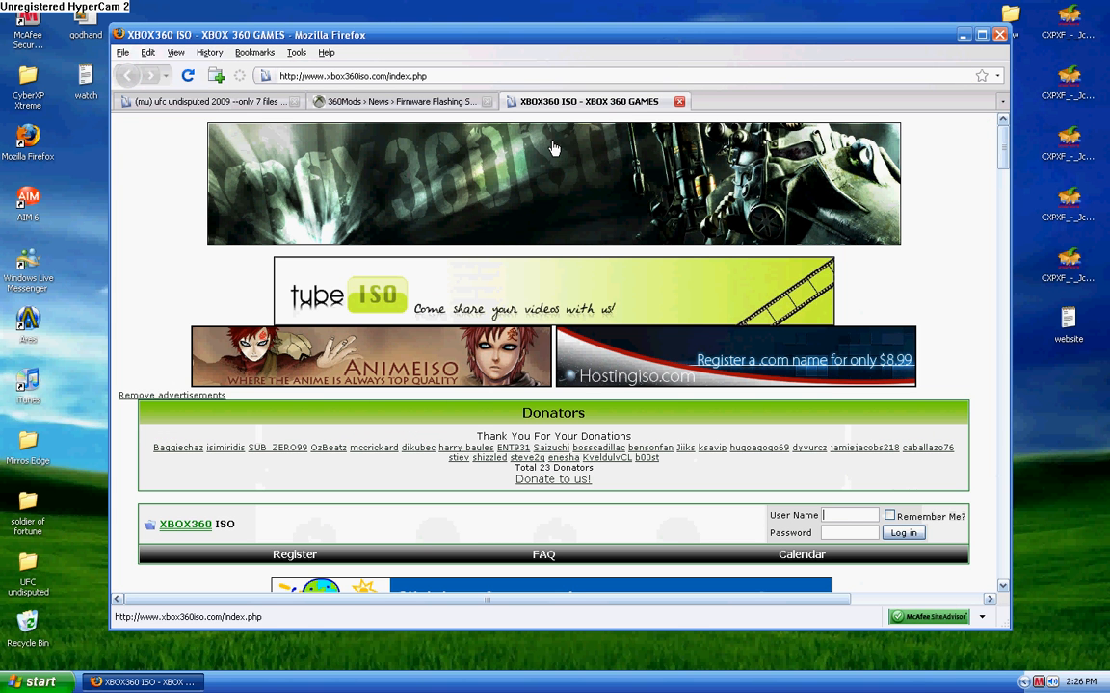
scroll("down", 3)
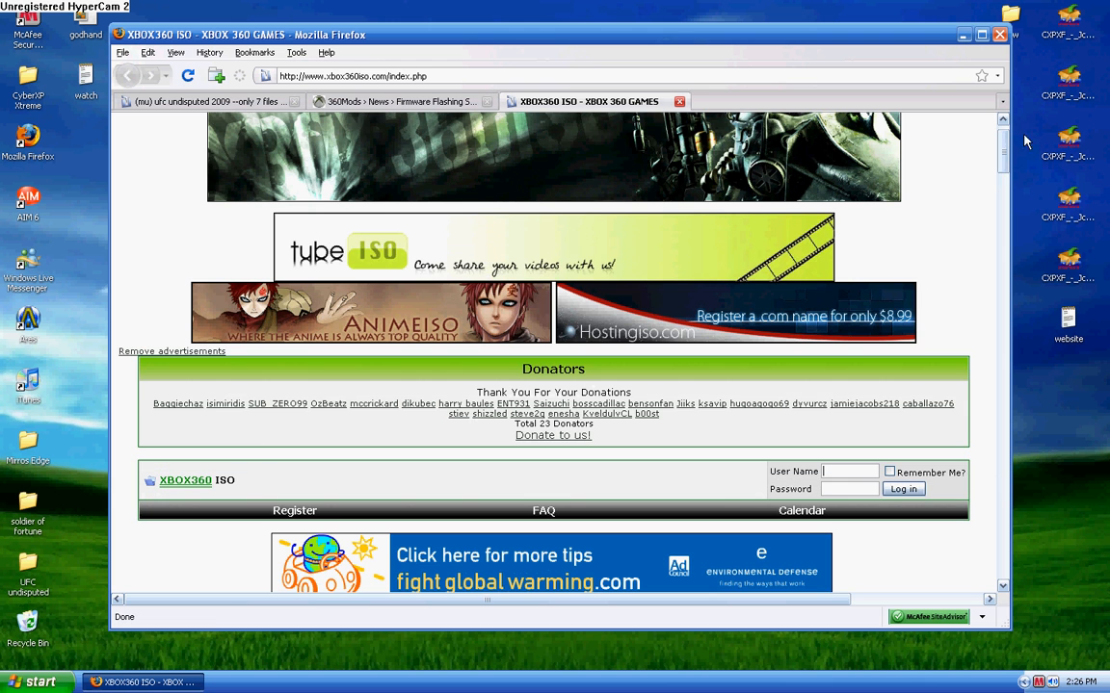
scroll("down", 3)
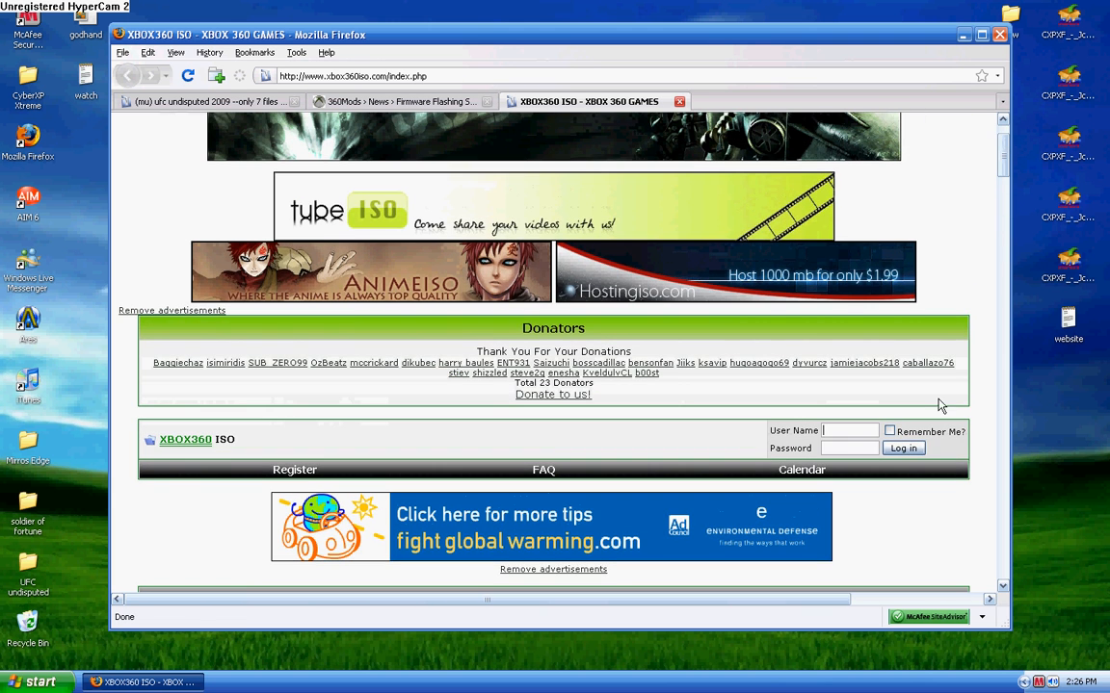
scroll("down", 3)
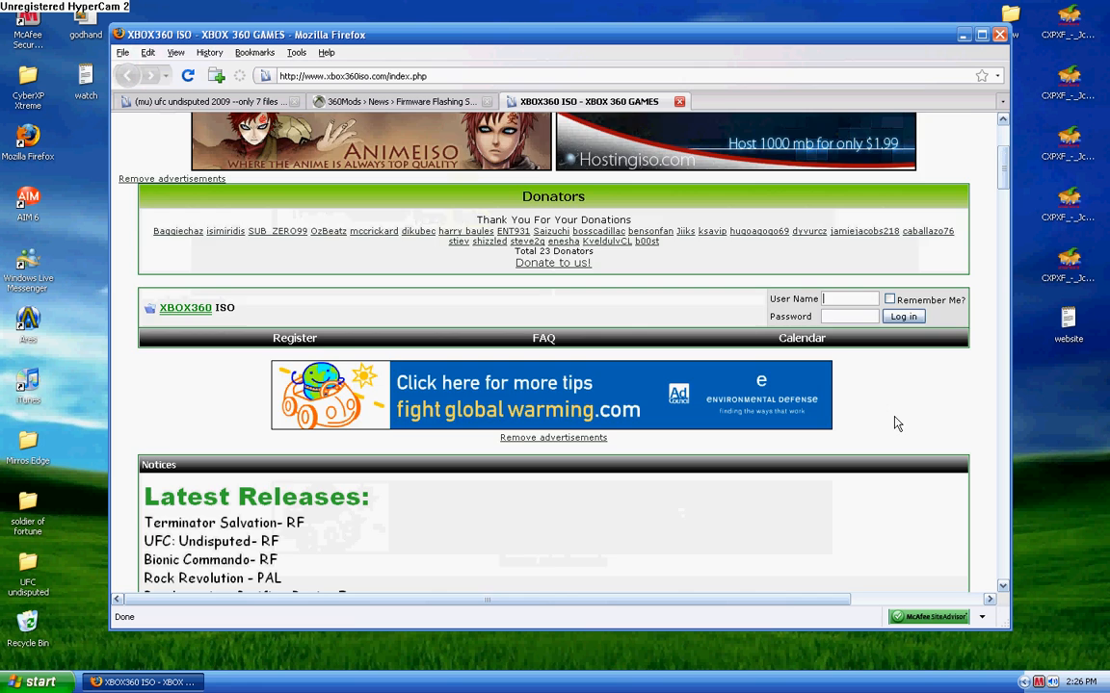
scroll("down", 3)
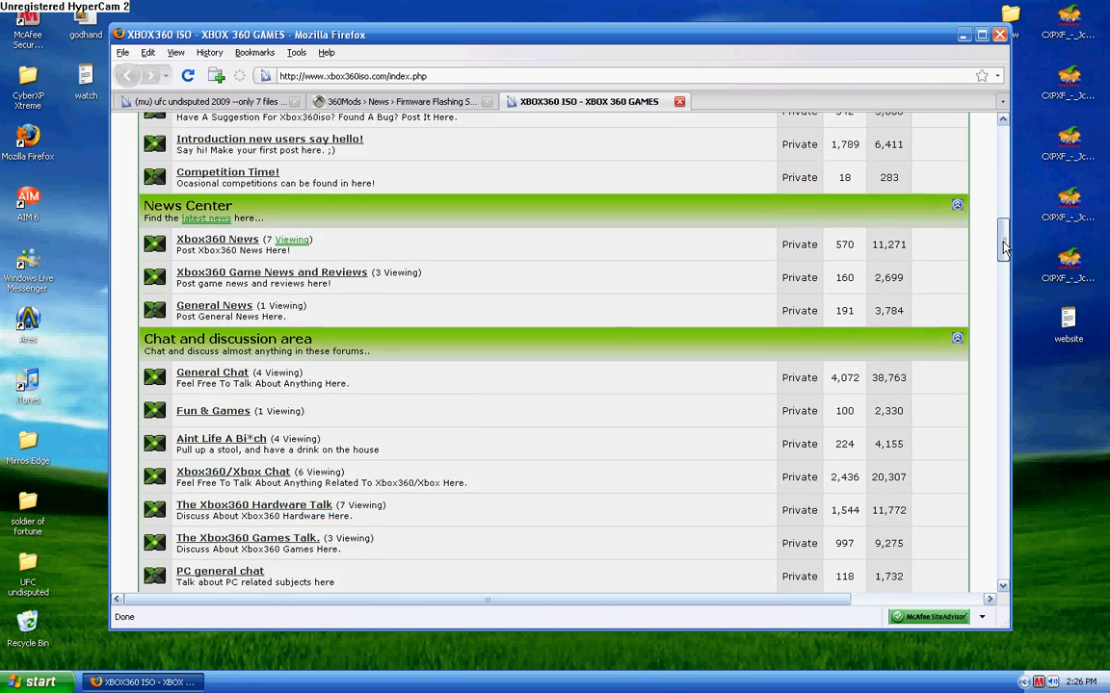
scroll("down", 3)
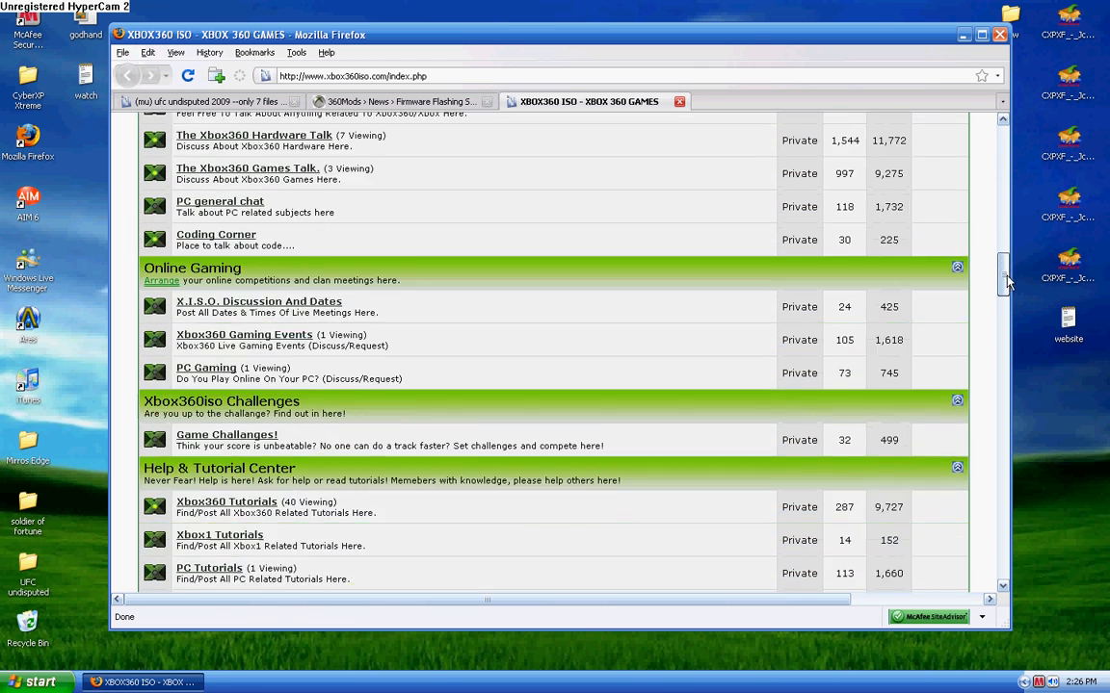
scroll("down", 3)
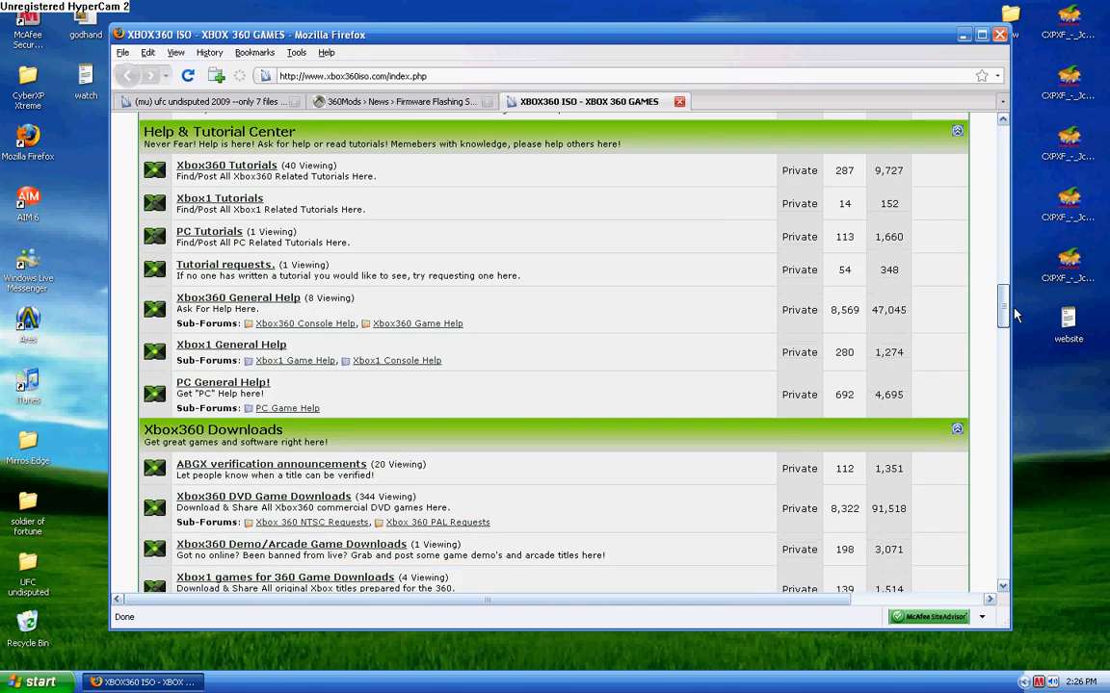
scroll("down", 3)
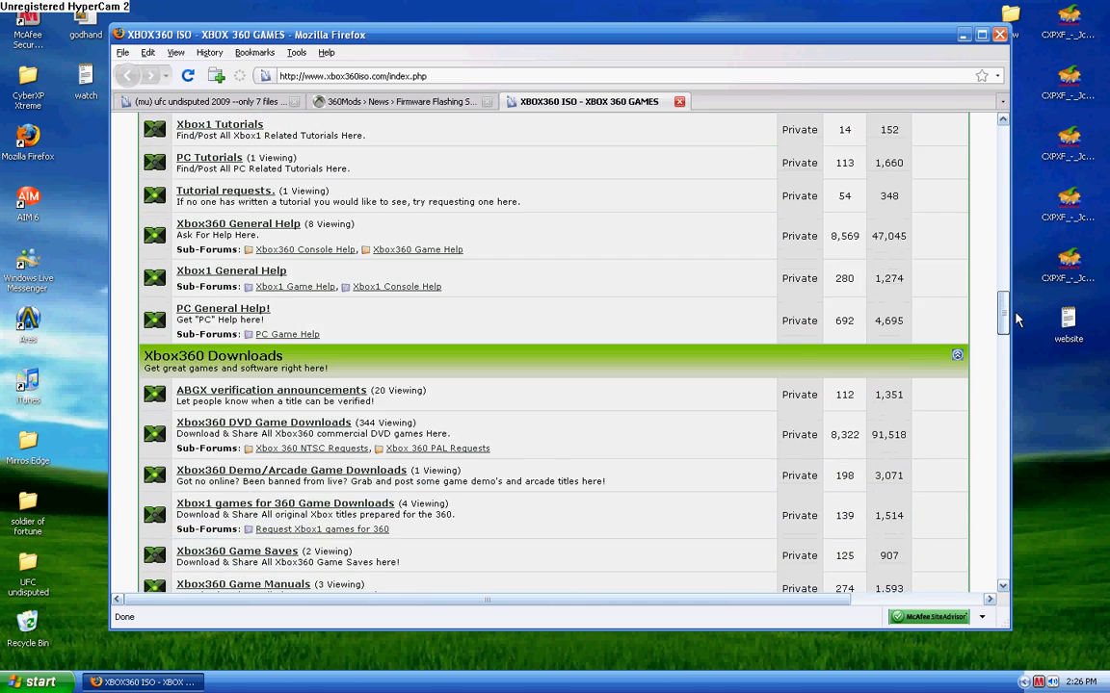
scroll("down", 3)
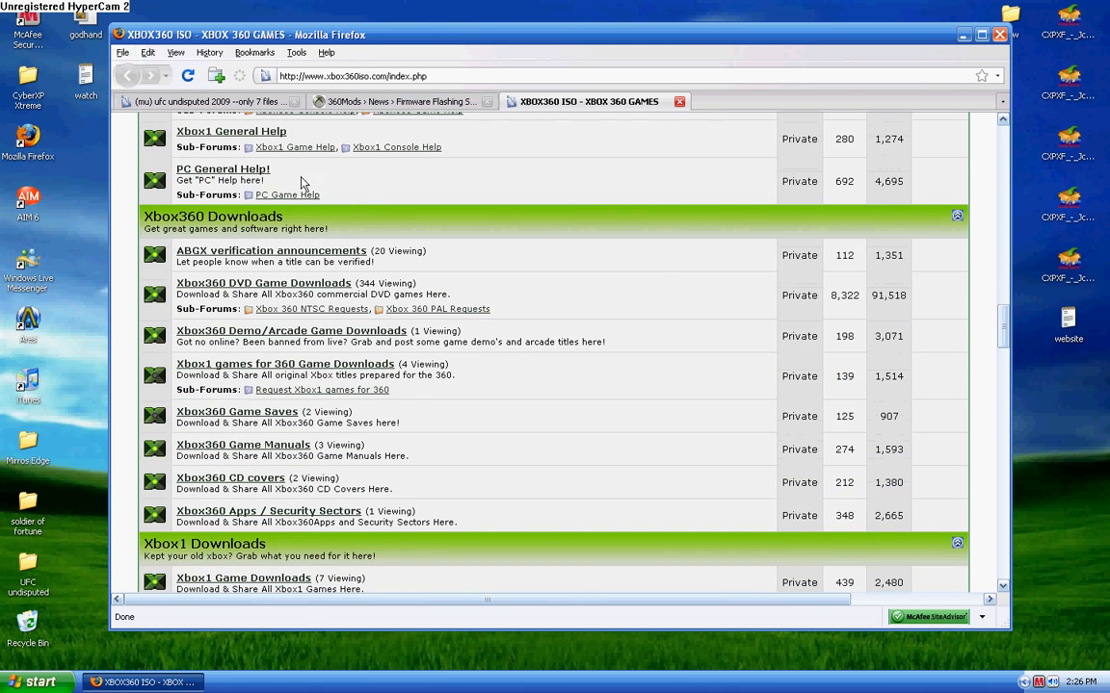
mouse_move(239, 103)
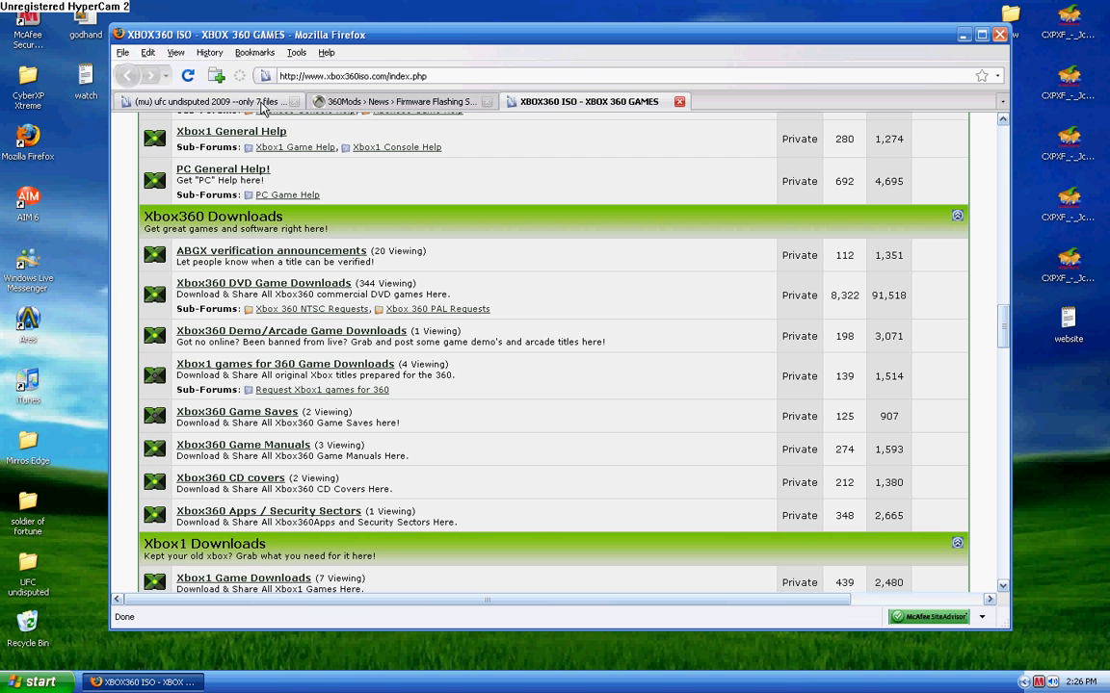
mouse_move(446, 204)
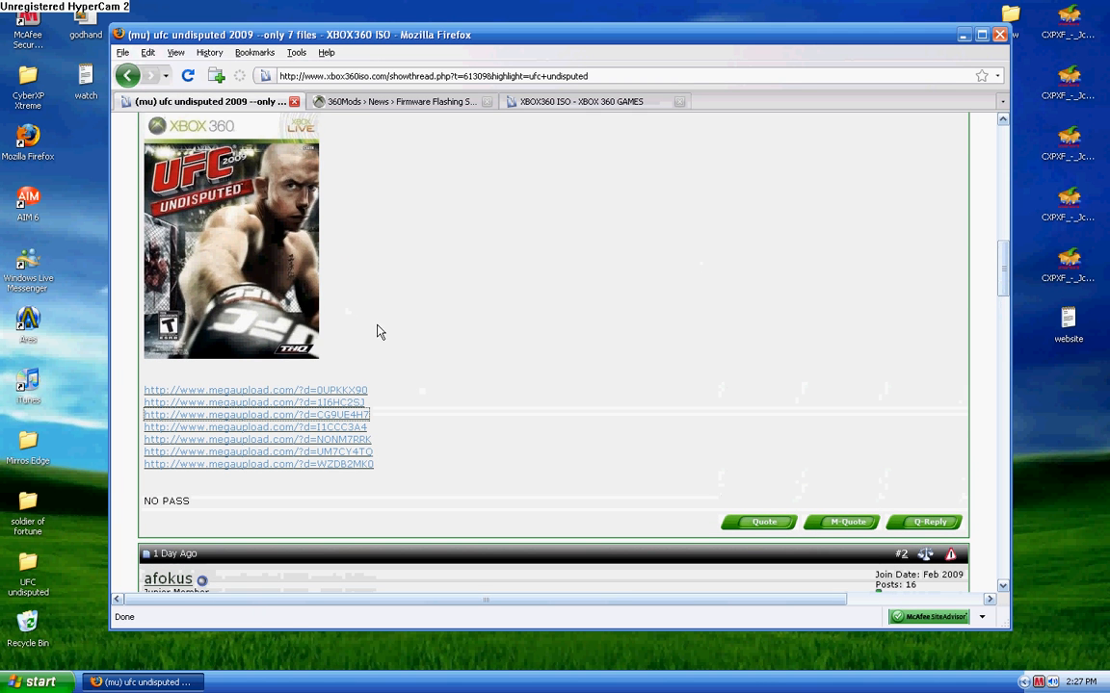
mouse_move(247, 411)
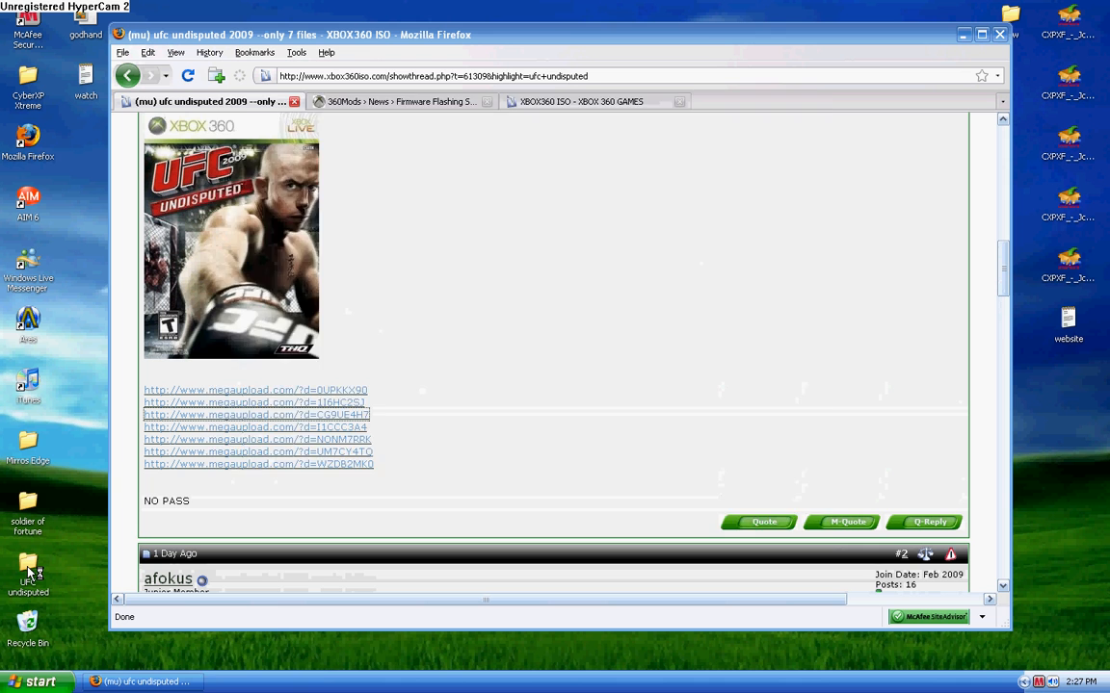
Step: Open then minimize the UFC undisputed folder, and minimize the Firefox forum thread
double_click(29, 569)
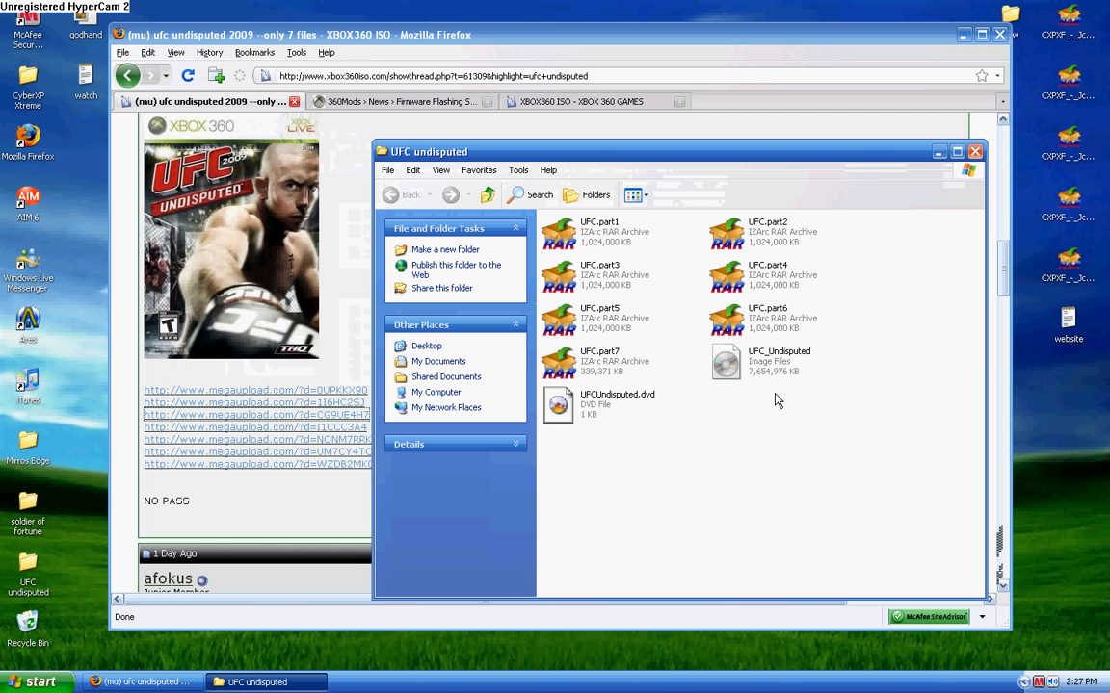
mouse_move(561, 270)
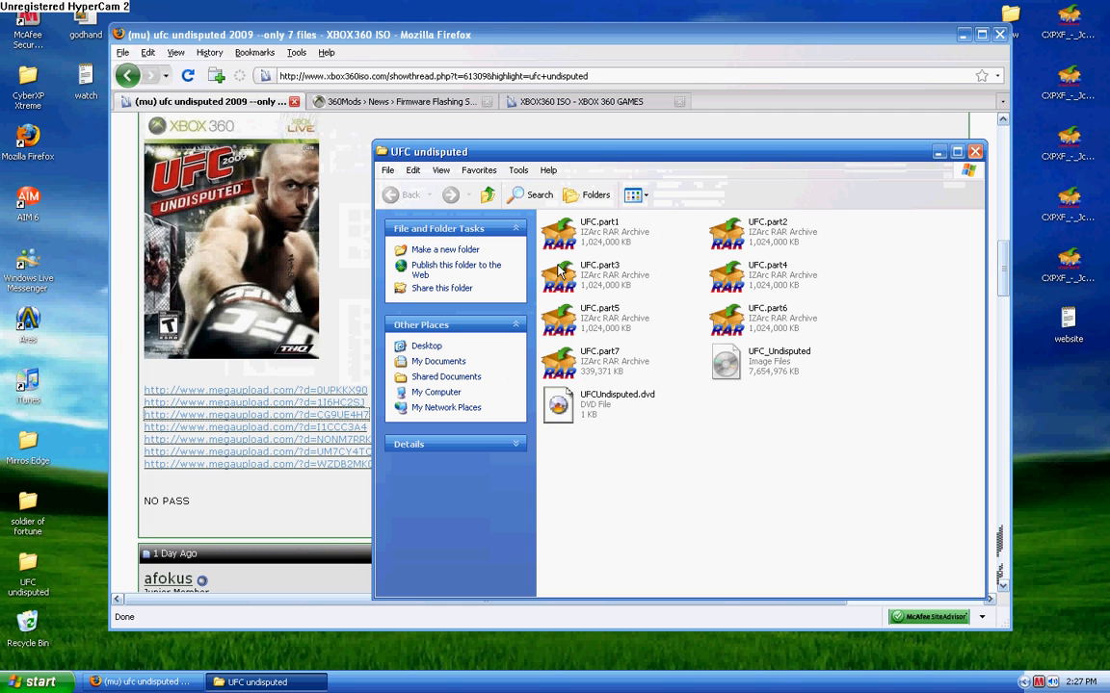
mouse_move(672, 237)
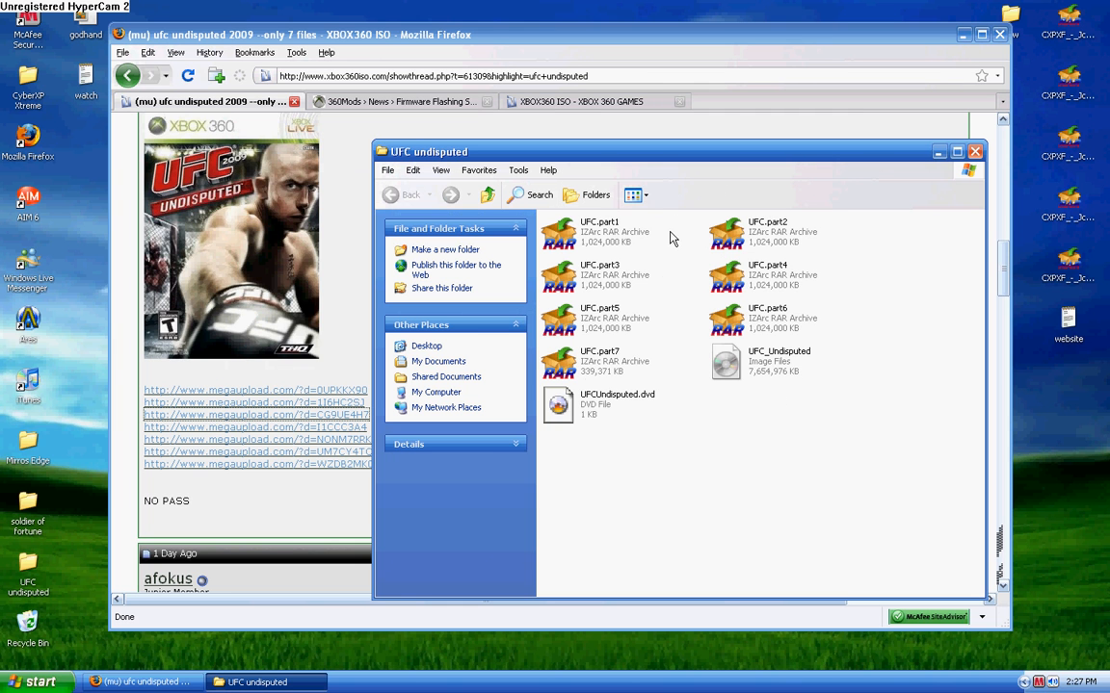
left_click(972, 152)
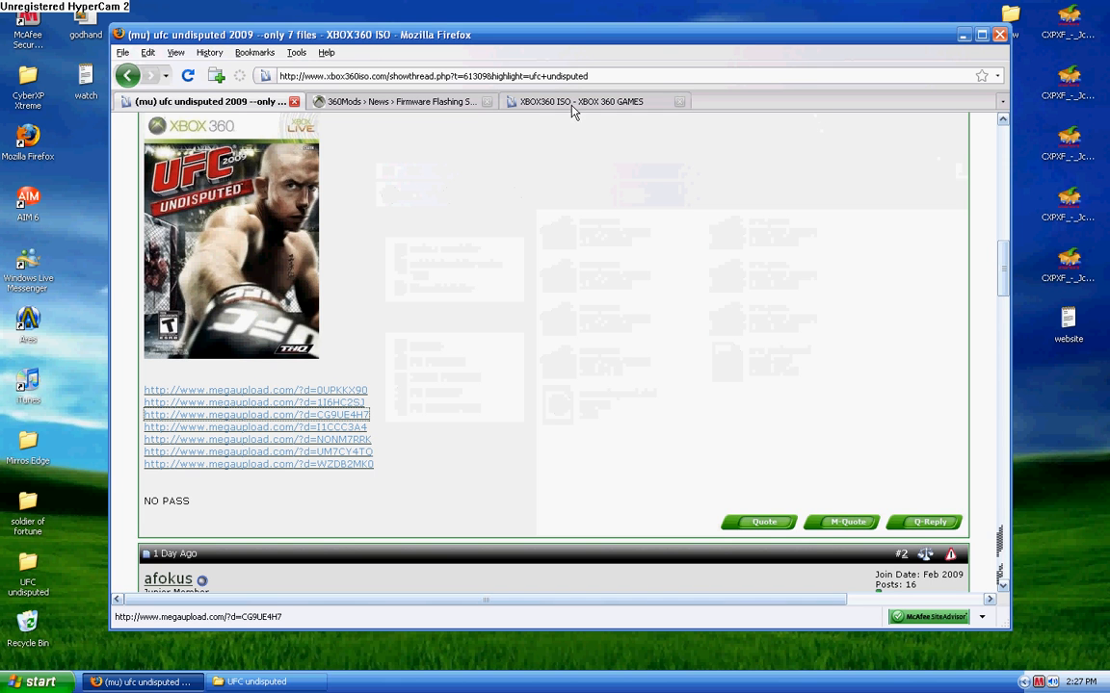
mouse_move(904, 227)
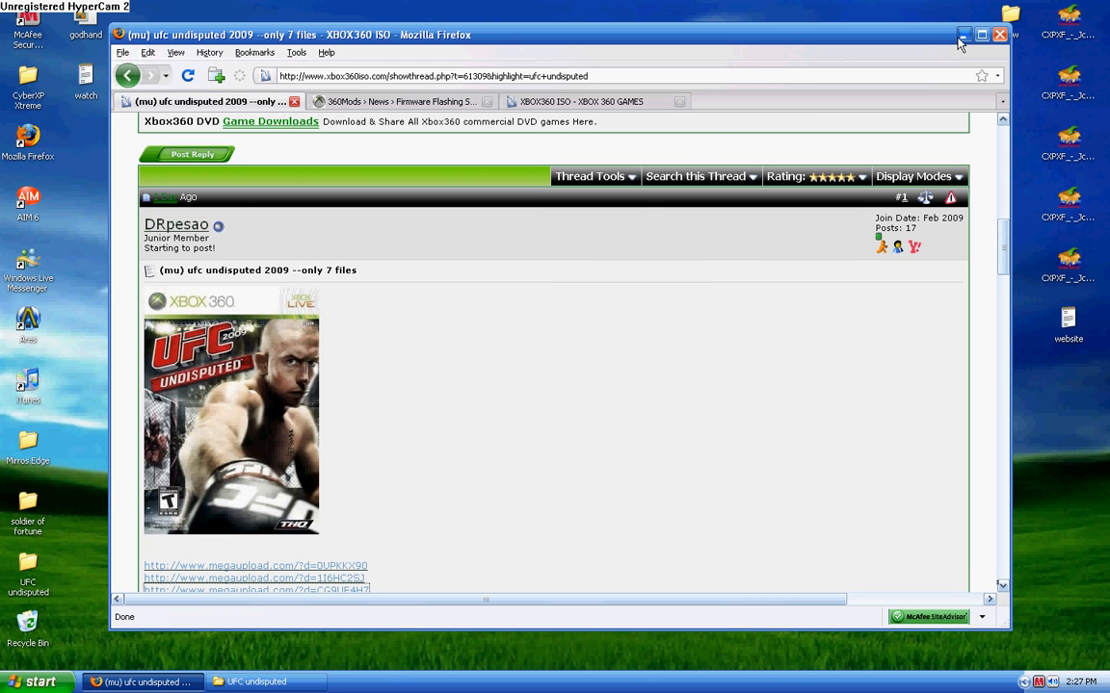
mouse_move(961, 34)
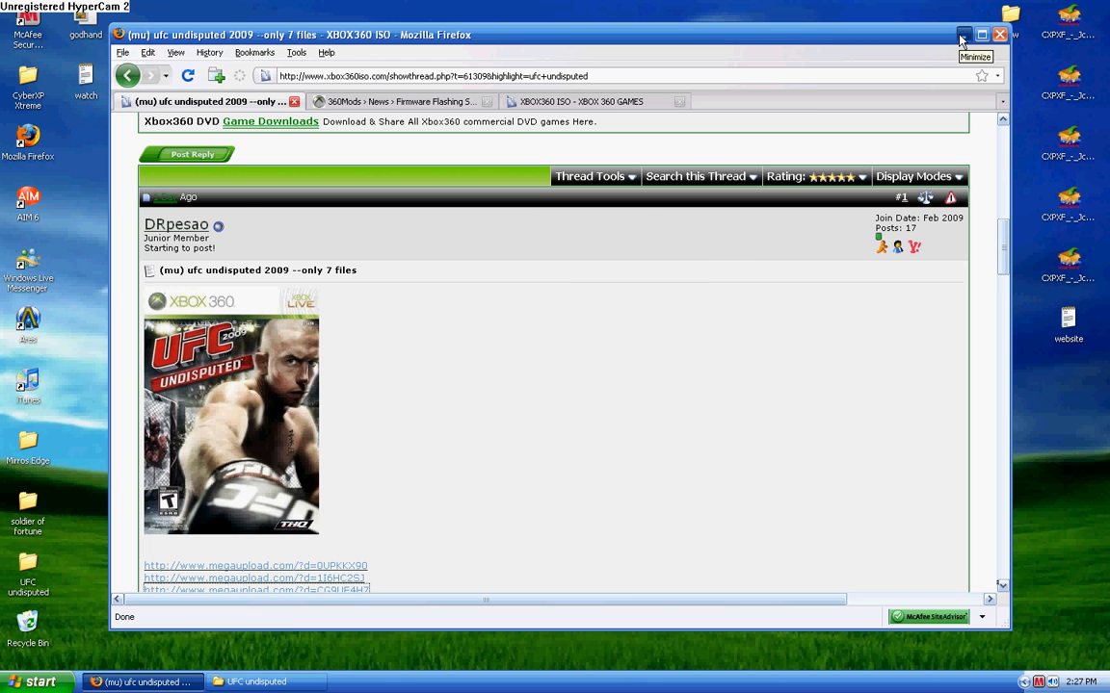
left_click(958, 35)
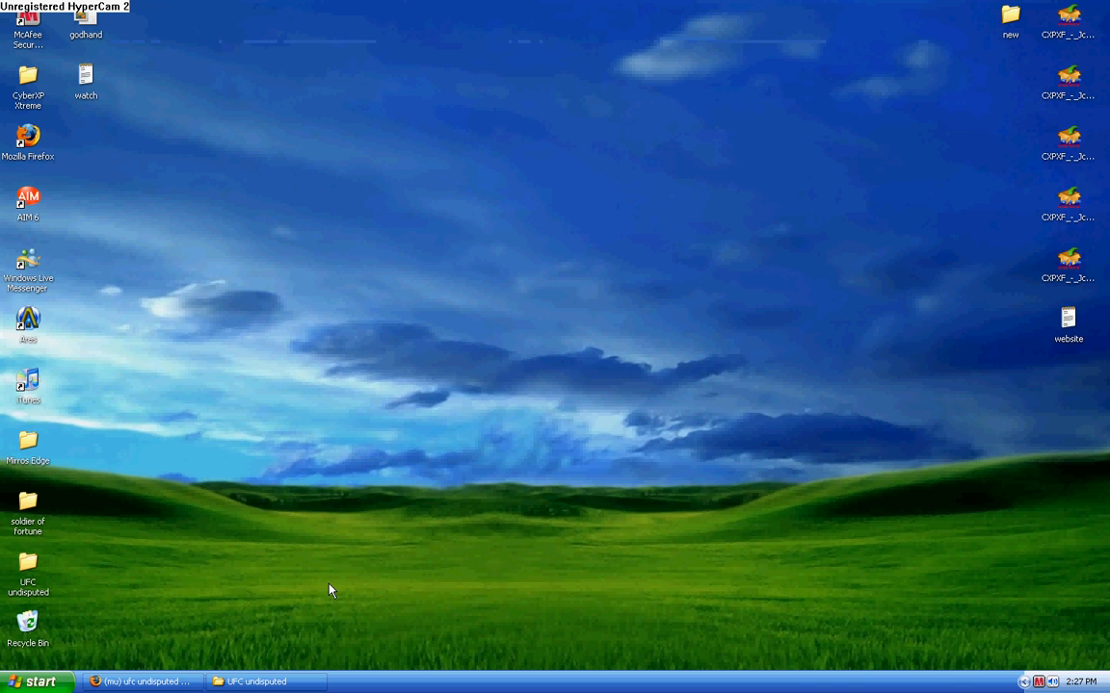
mouse_move(29, 559)
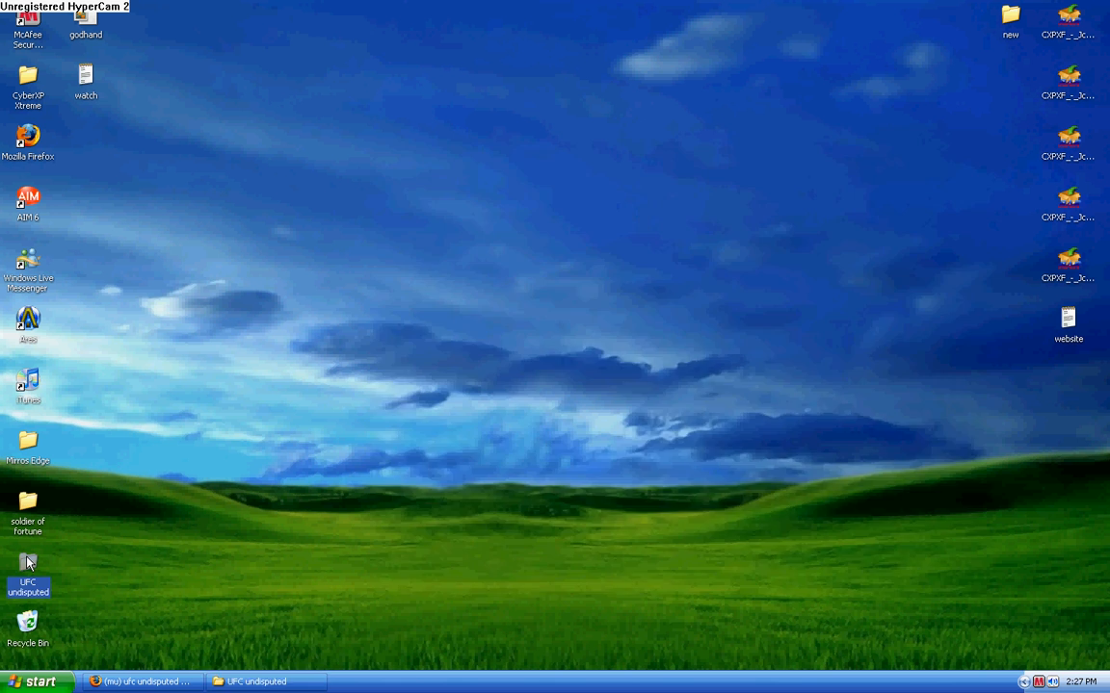
Step: Open the UFC undisputed folder and show IZArc options for the selected RAR parts
double_click(28, 573)
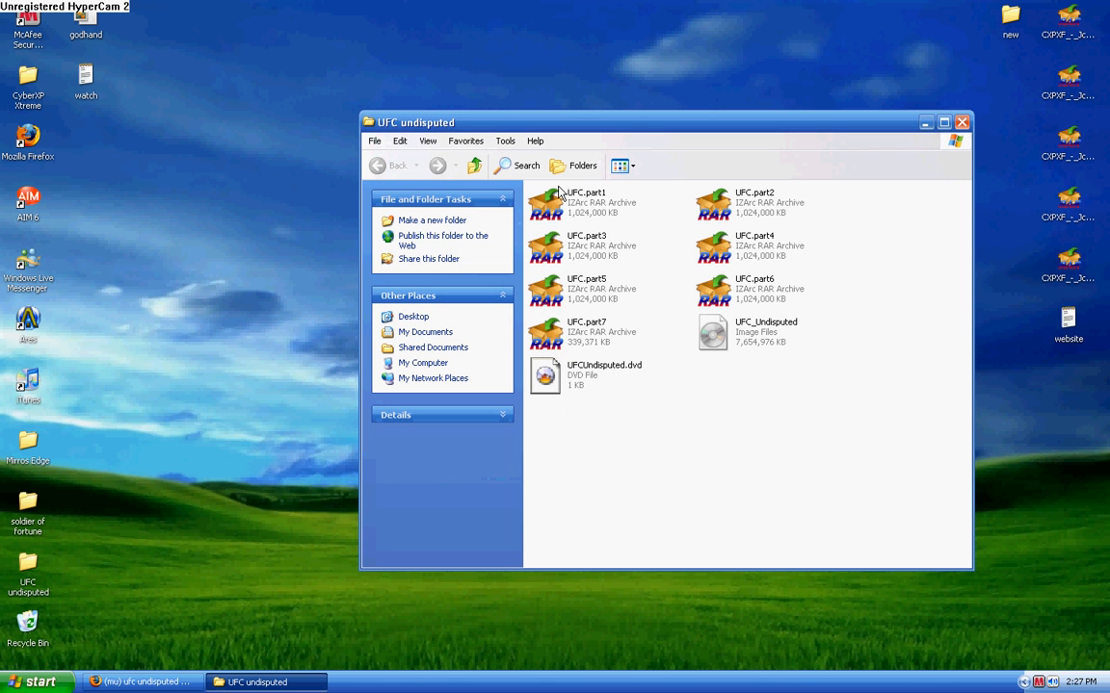
mouse_move(782, 271)
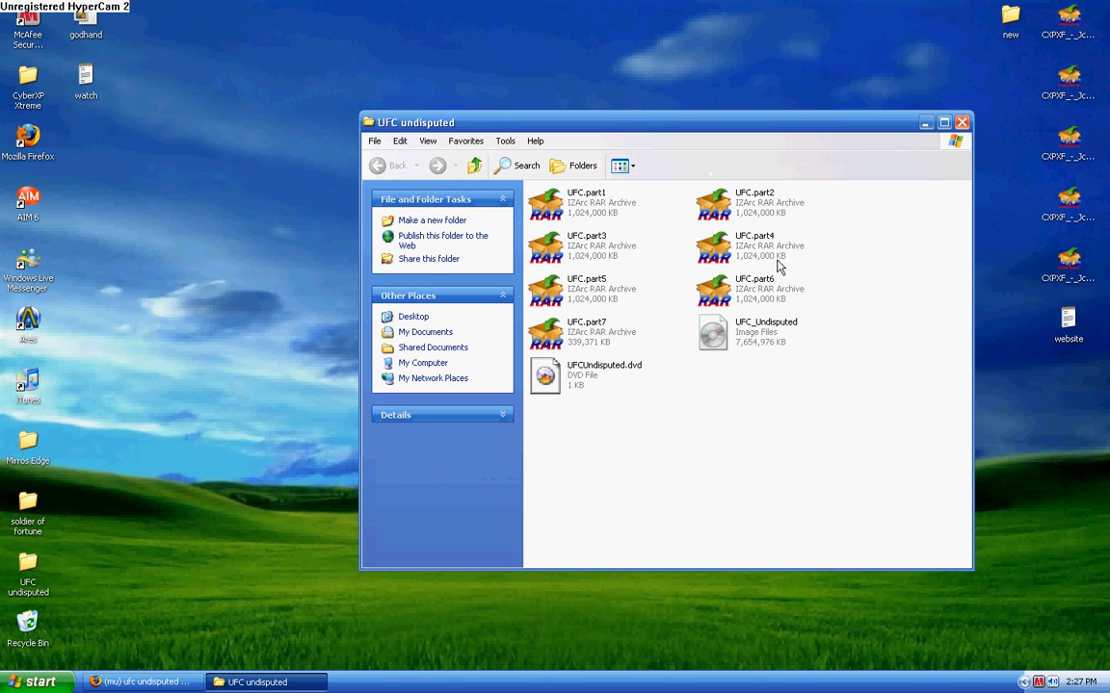
mouse_move(661, 367)
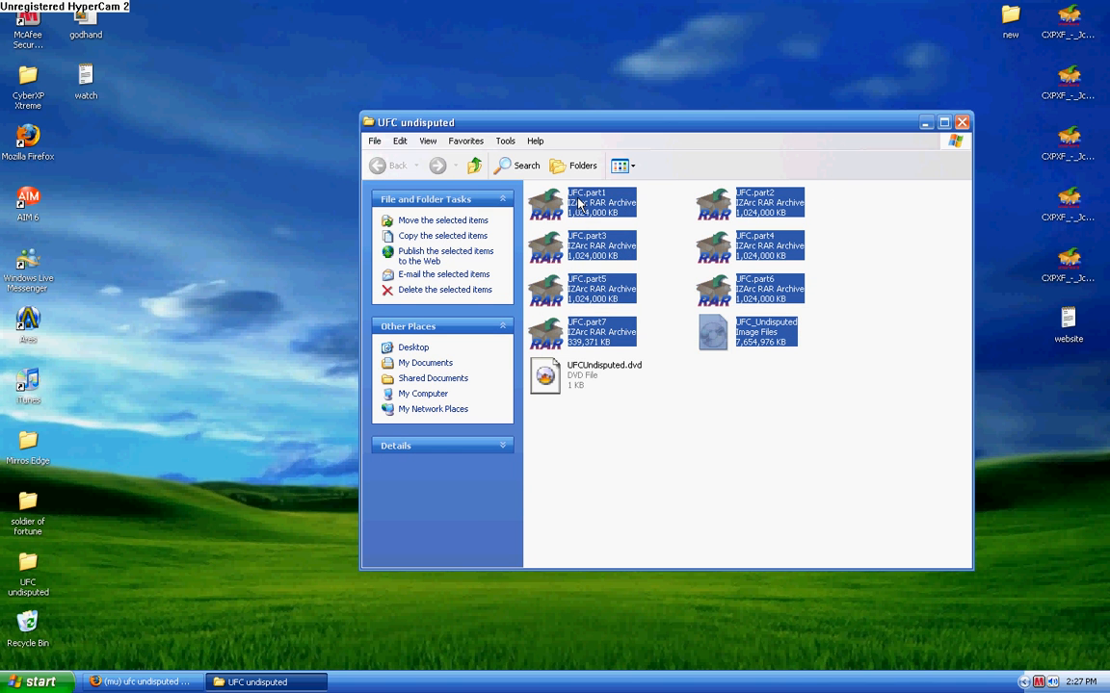
right_click(578, 197)
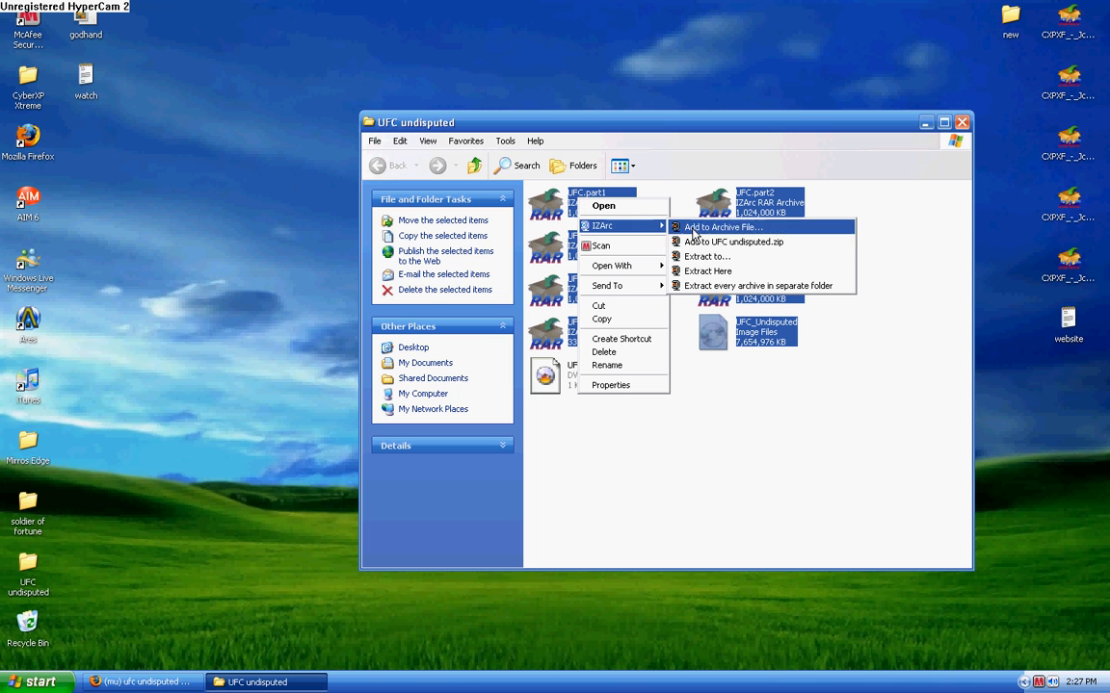
mouse_move(711, 256)
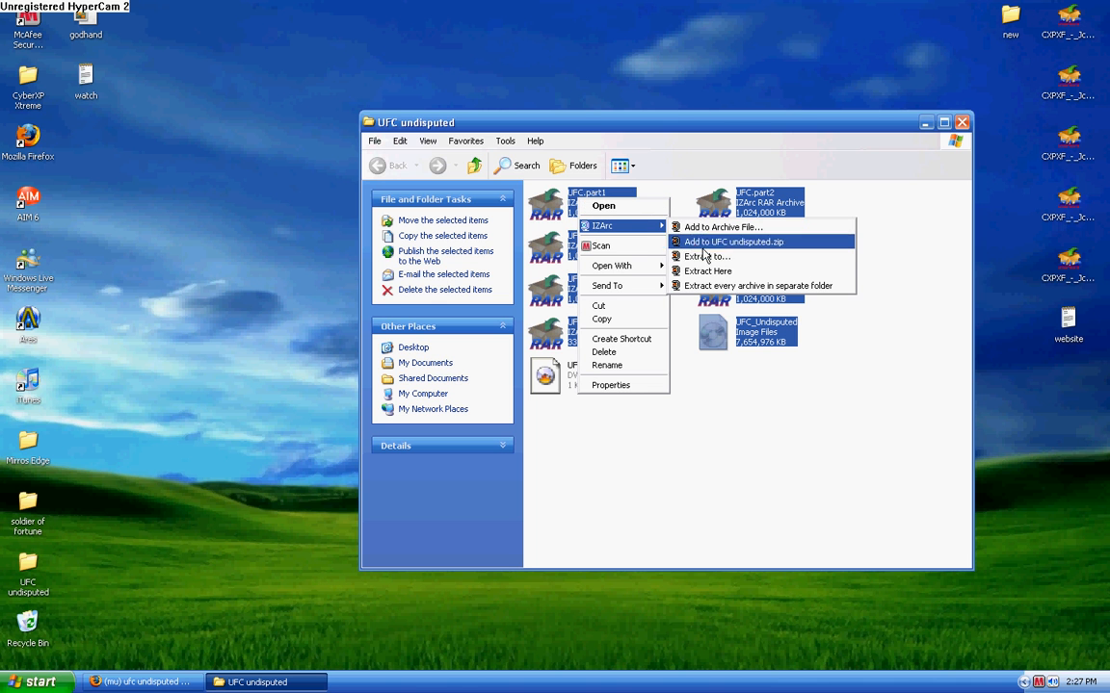
mouse_move(822, 420)
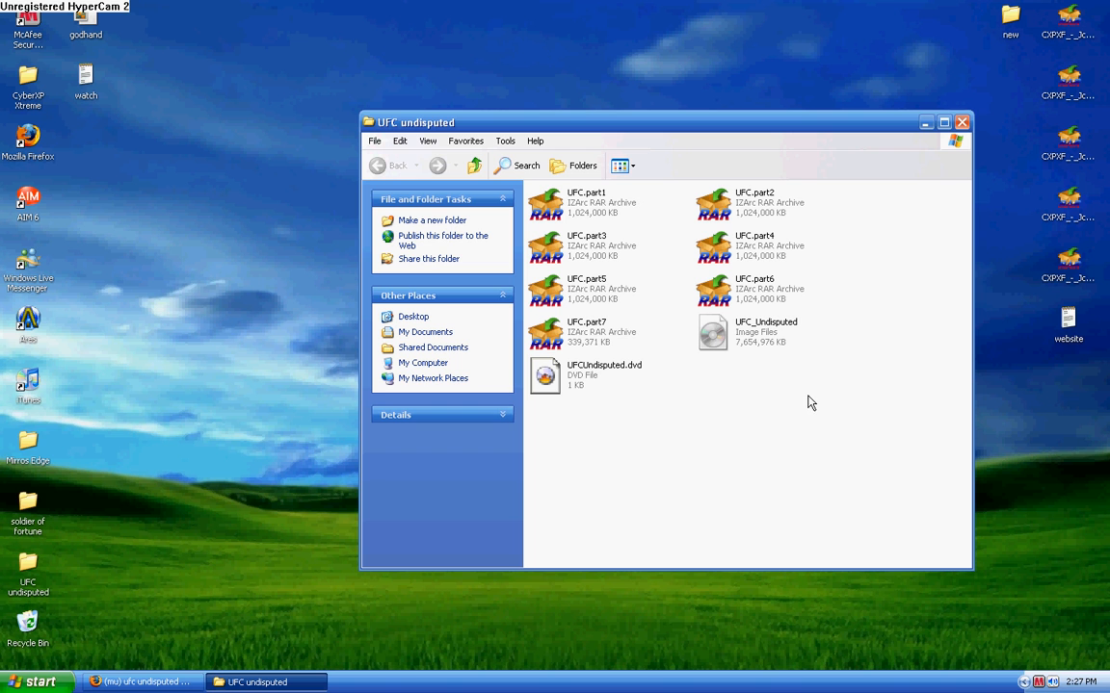
mouse_move(591, 407)
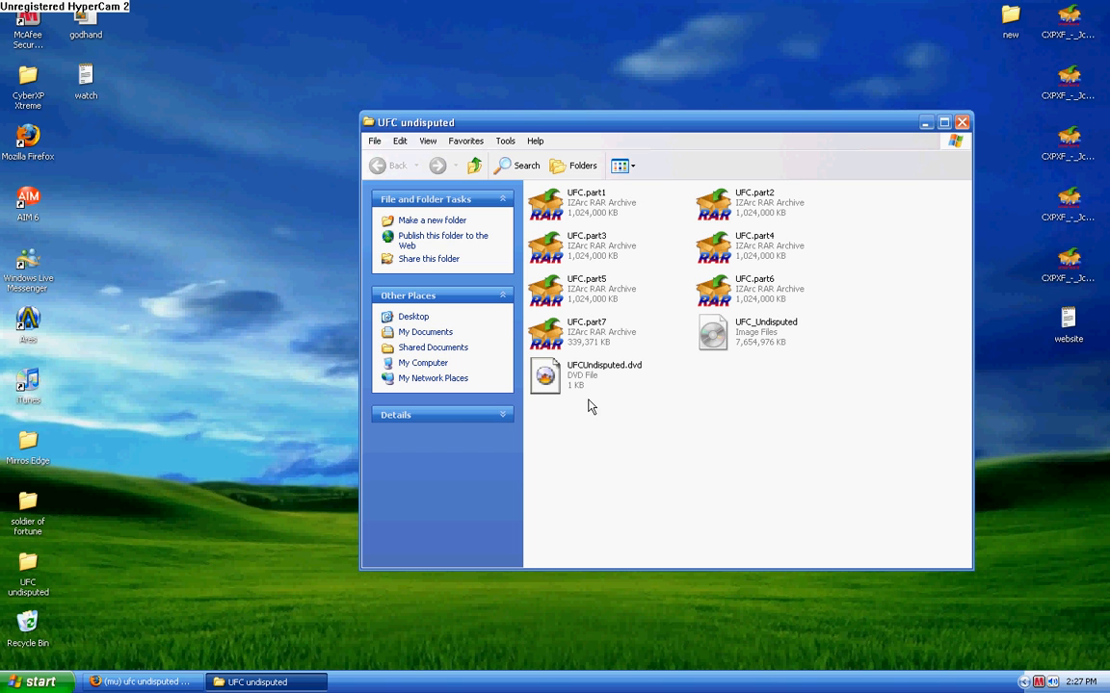
mouse_move(773, 350)
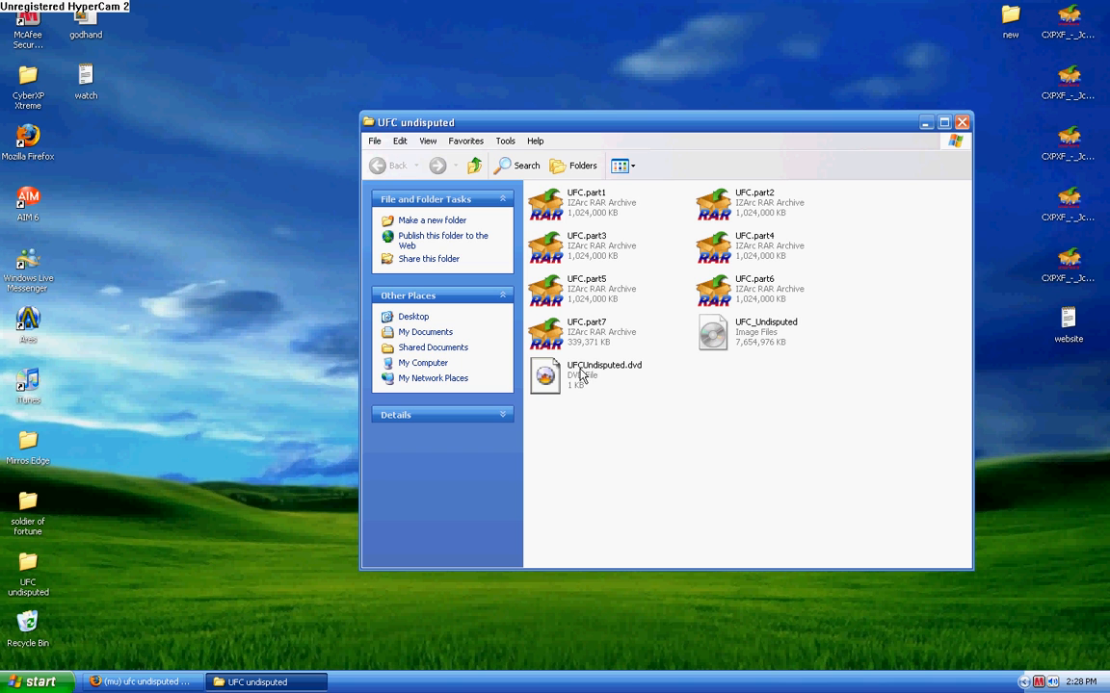
mouse_move(617, 372)
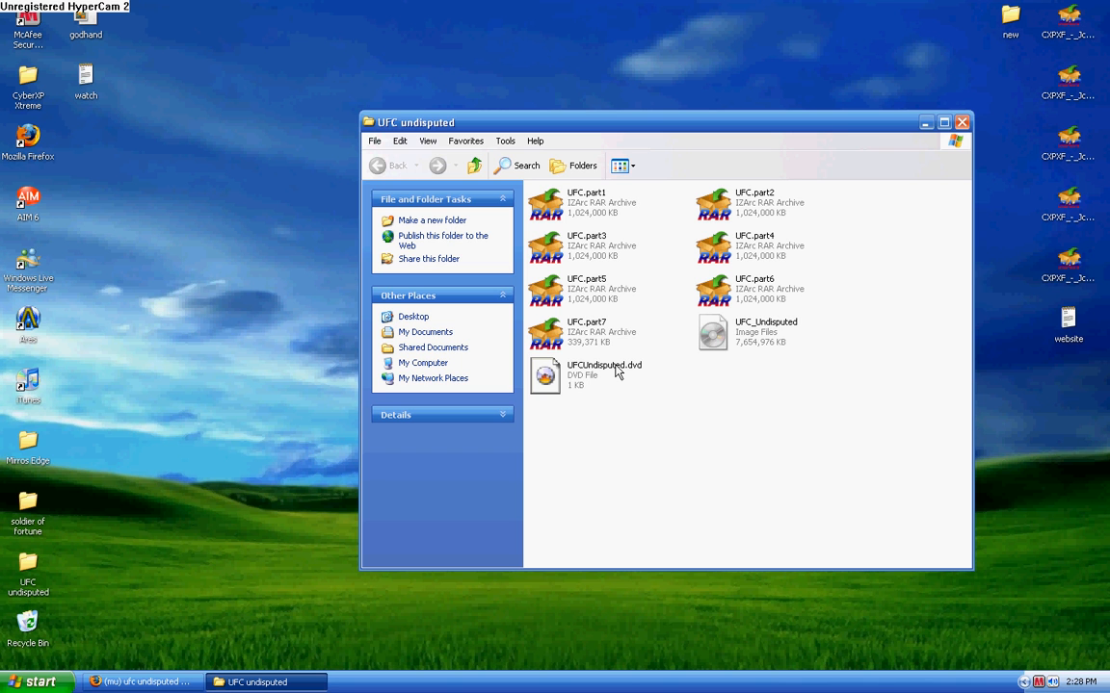
mouse_move(741, 470)
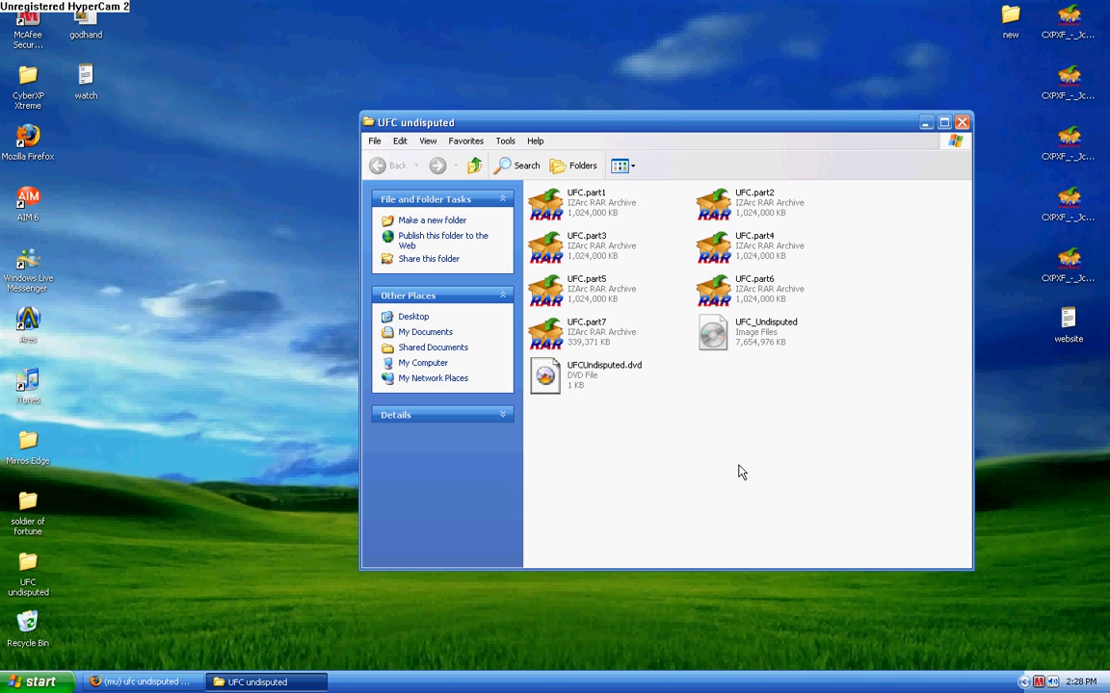
mouse_move(616, 384)
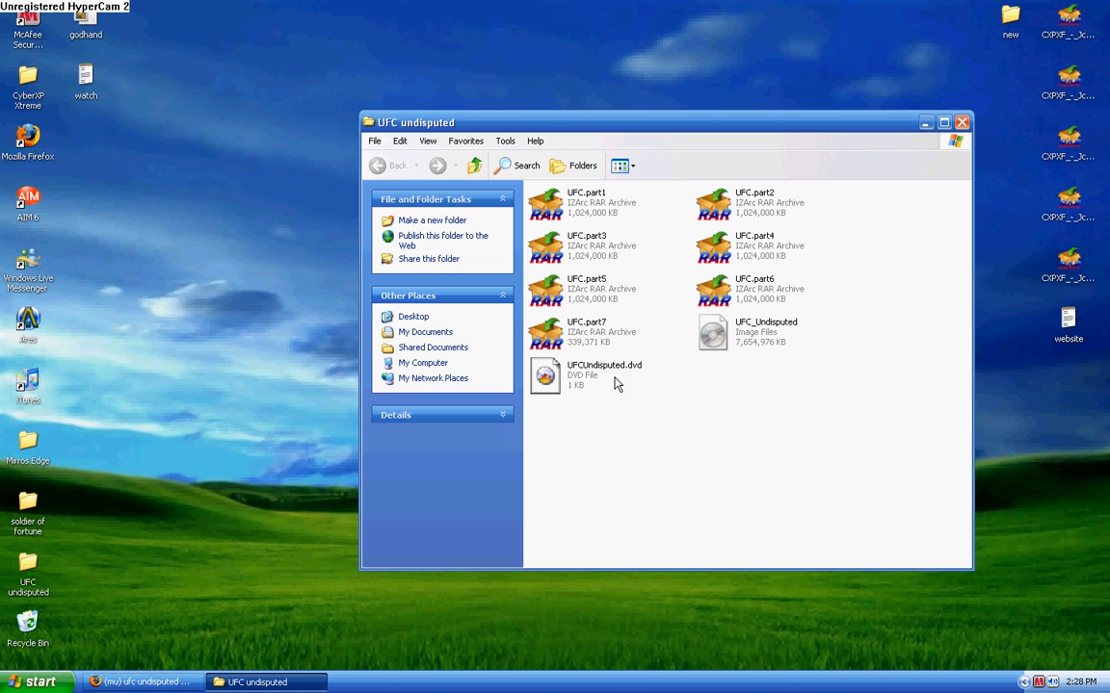
mouse_move(608, 460)
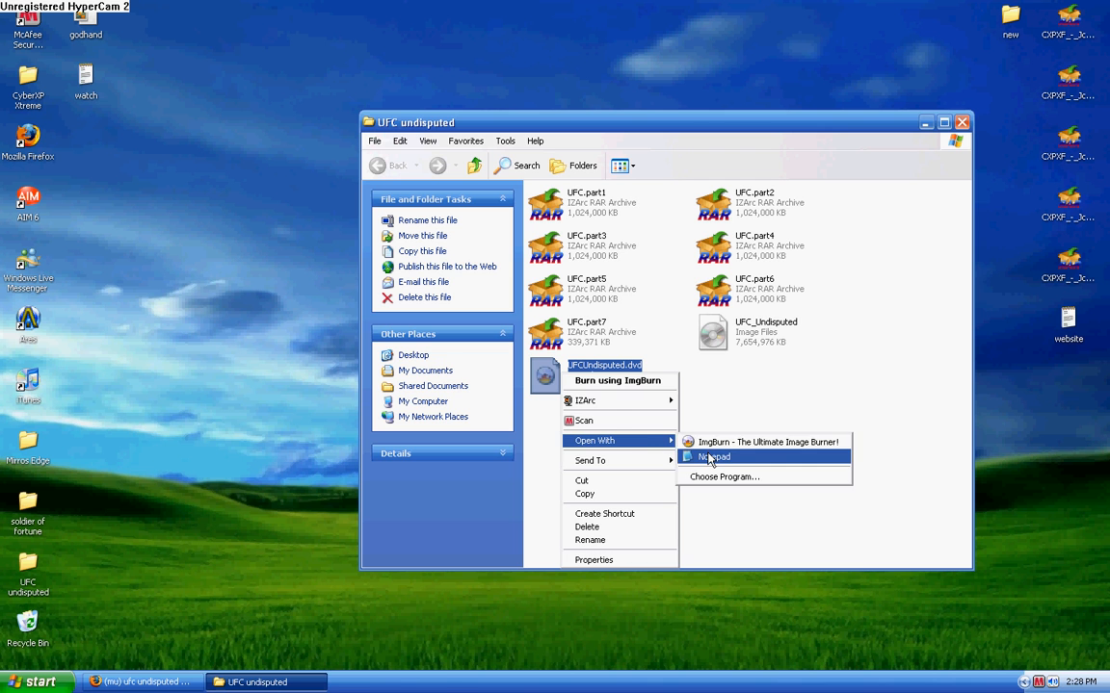
Step: Open UFCUndisputed.dvd in Notepad to read LayerBreak=1913760 and UFC_Undisputed.iso
left_click(715, 457)
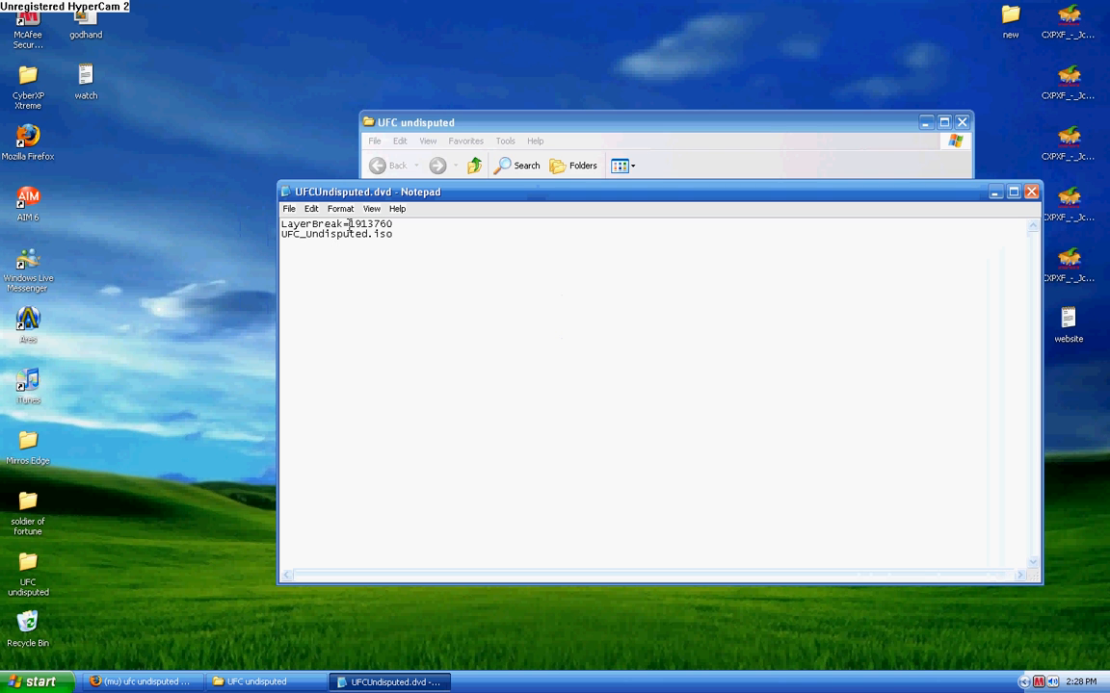
mouse_move(371, 244)
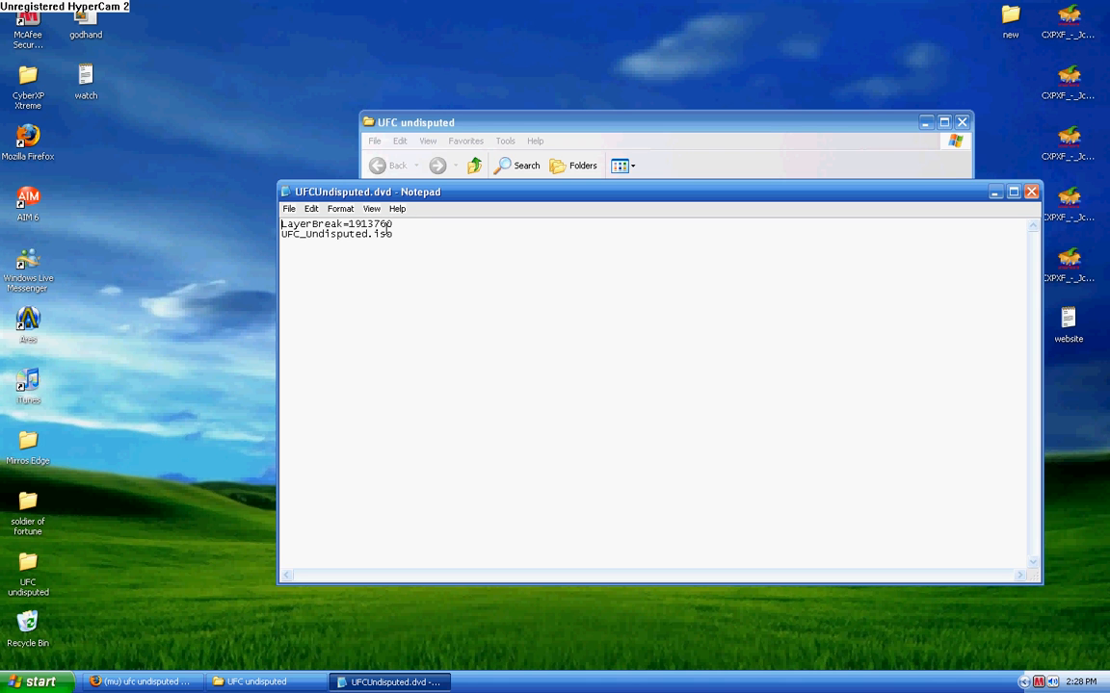
mouse_move(997, 192)
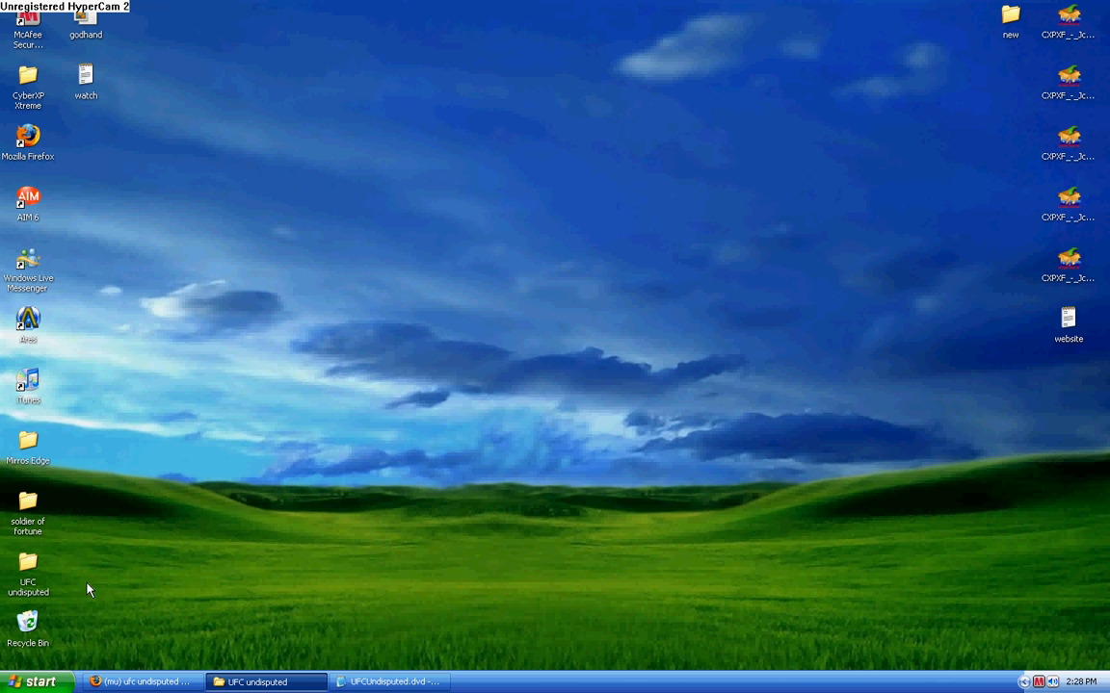
mouse_move(36, 680)
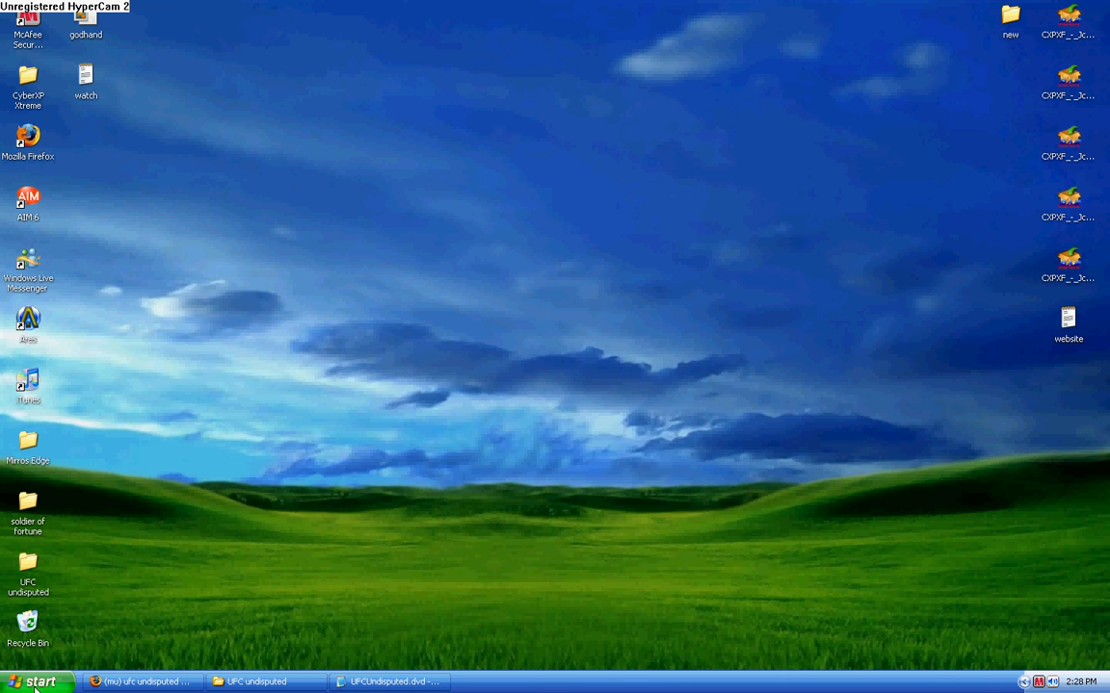
Step: Launch ImgBurn from the Start menu and open Tools > Settings
left_click(43, 683)
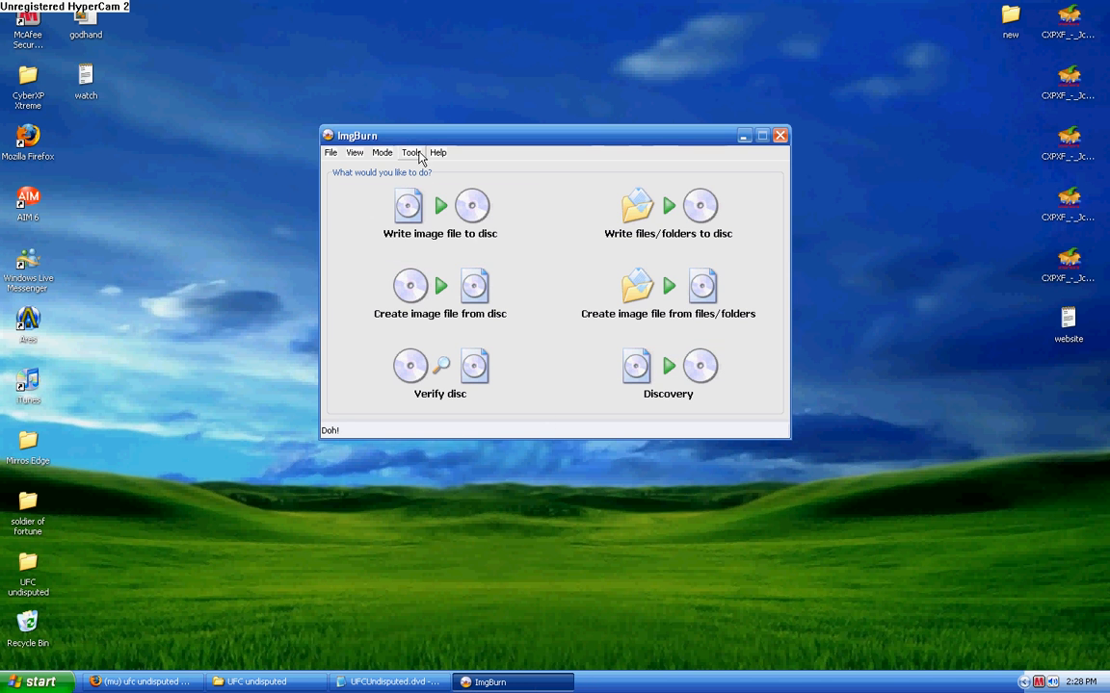
left_click(411, 152)
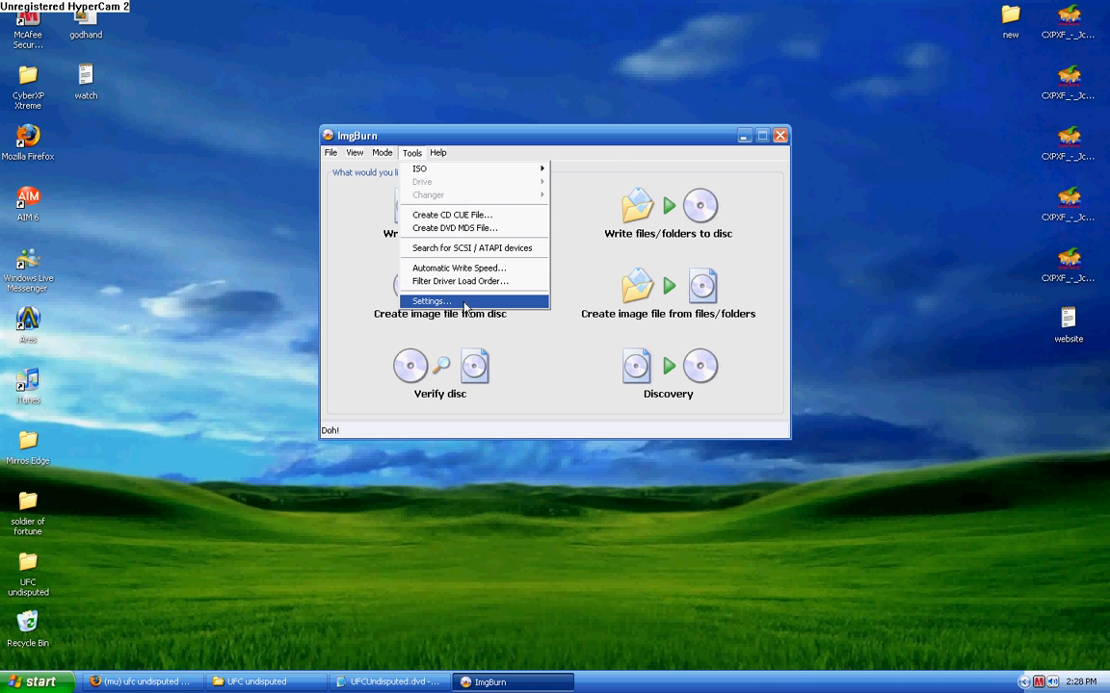
left_click(431, 301)
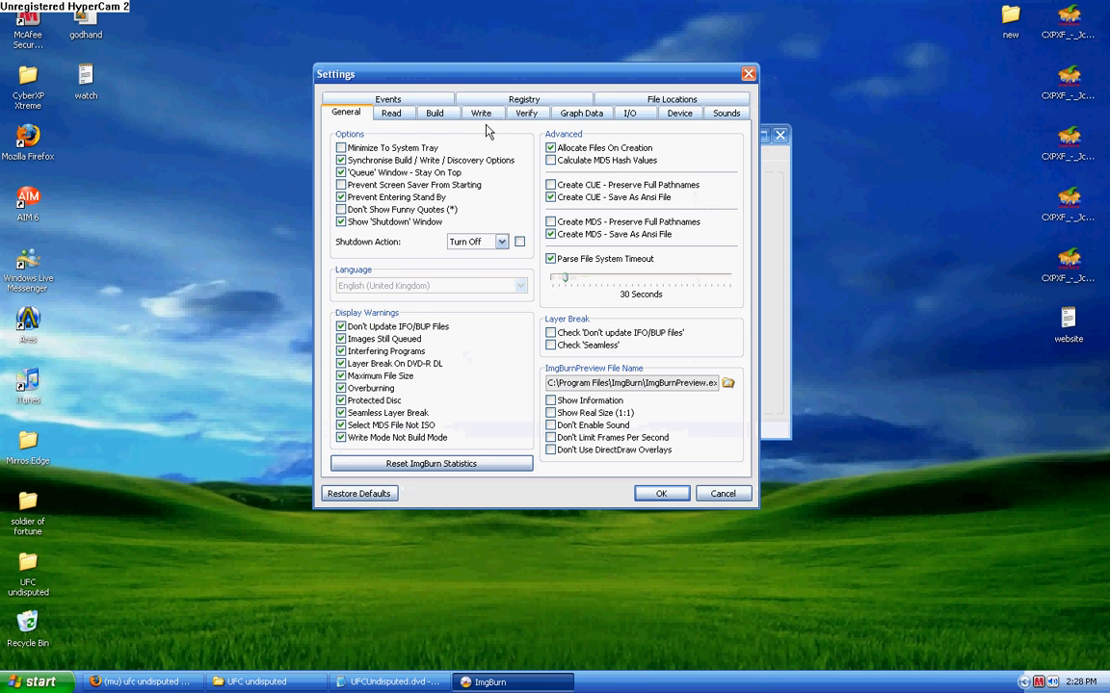
Step: Set a user-specified layer break of 1913760 on the Write settings tab and confirm
left_click(496, 113)
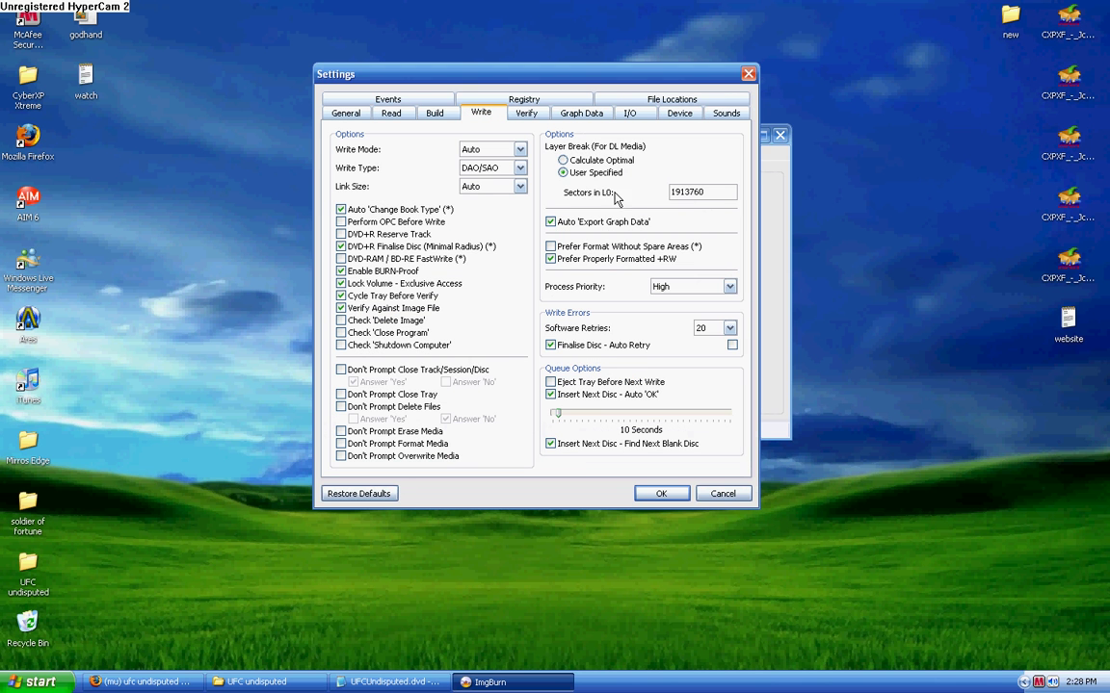
mouse_move(622, 209)
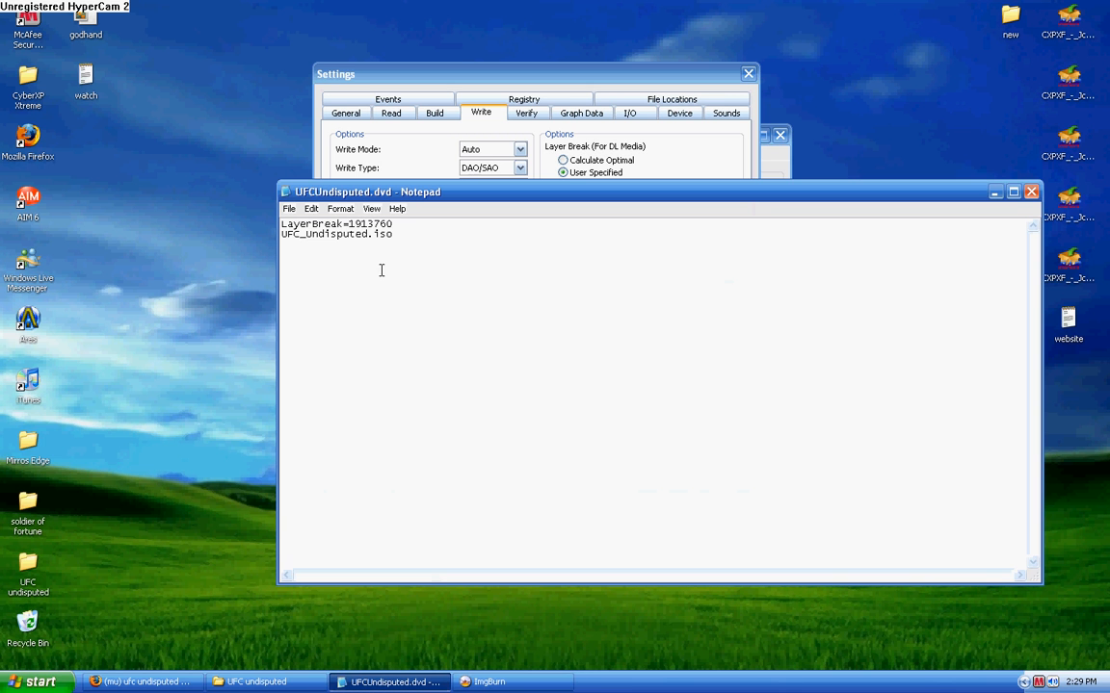
double_click(371, 224)
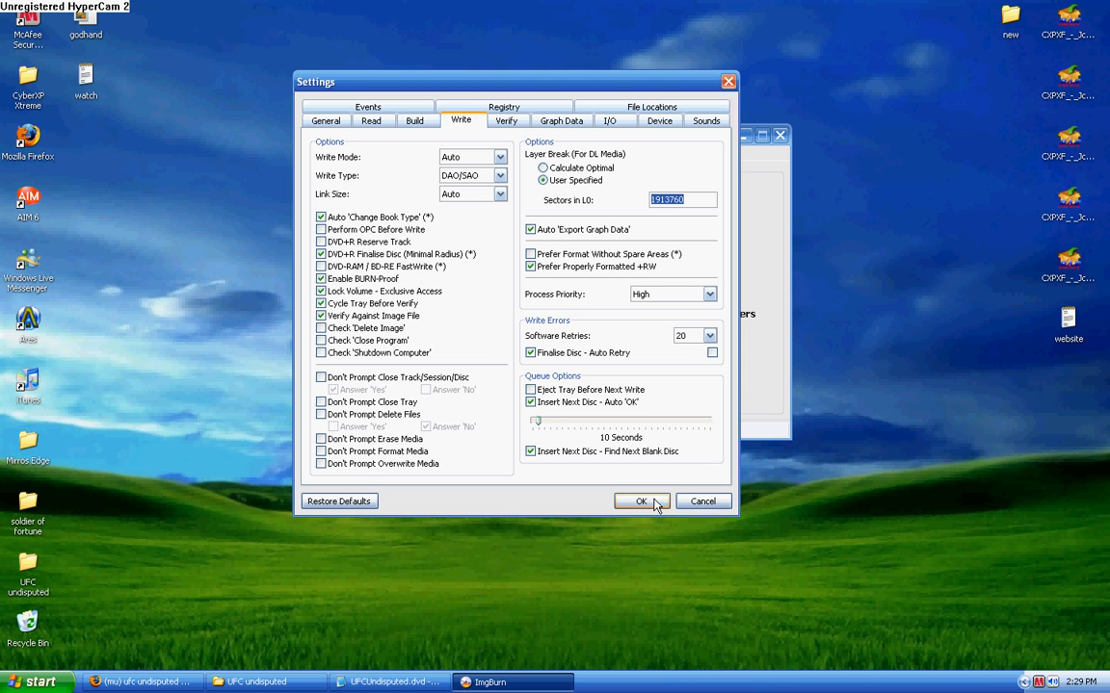
left_click(640, 501)
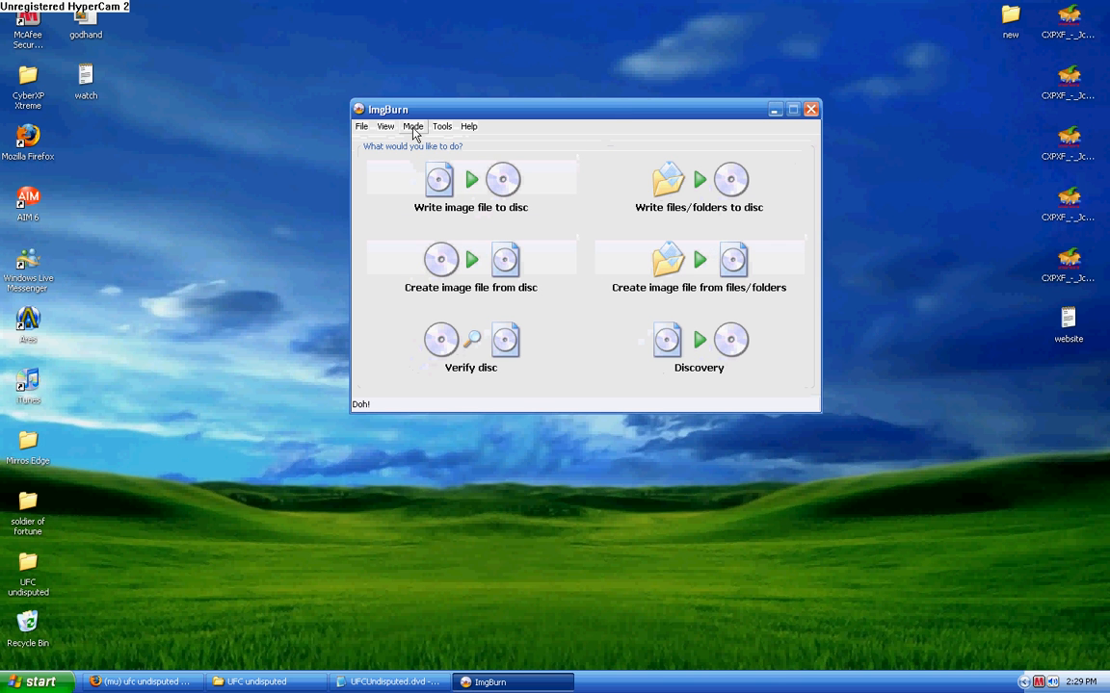
Step: Switch to Write mode and load UFCUndisputed.dvd from the UFC undisputed folder as source
left_click(413, 126)
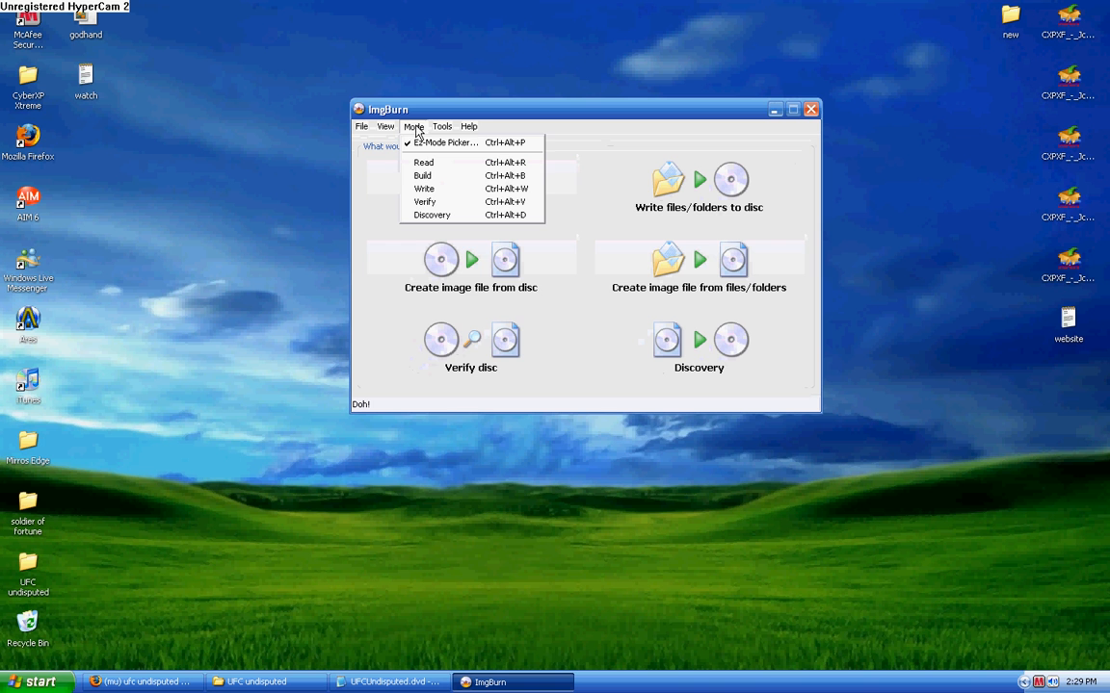
mouse_move(424, 189)
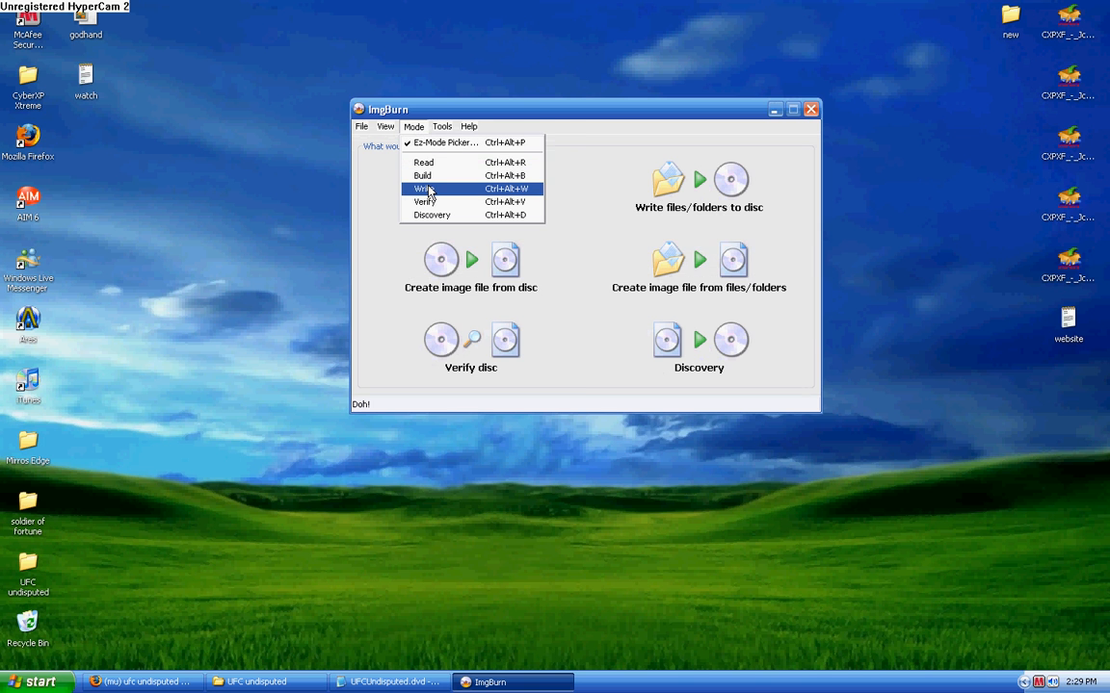
left_click(423, 188)
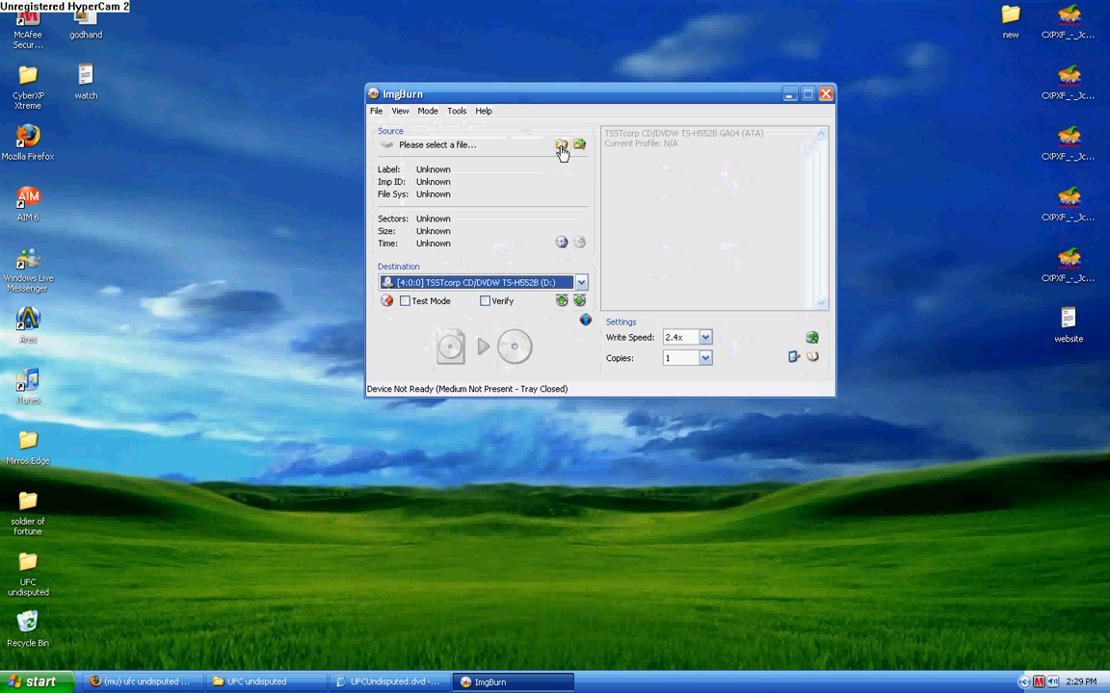
left_click(556, 144)
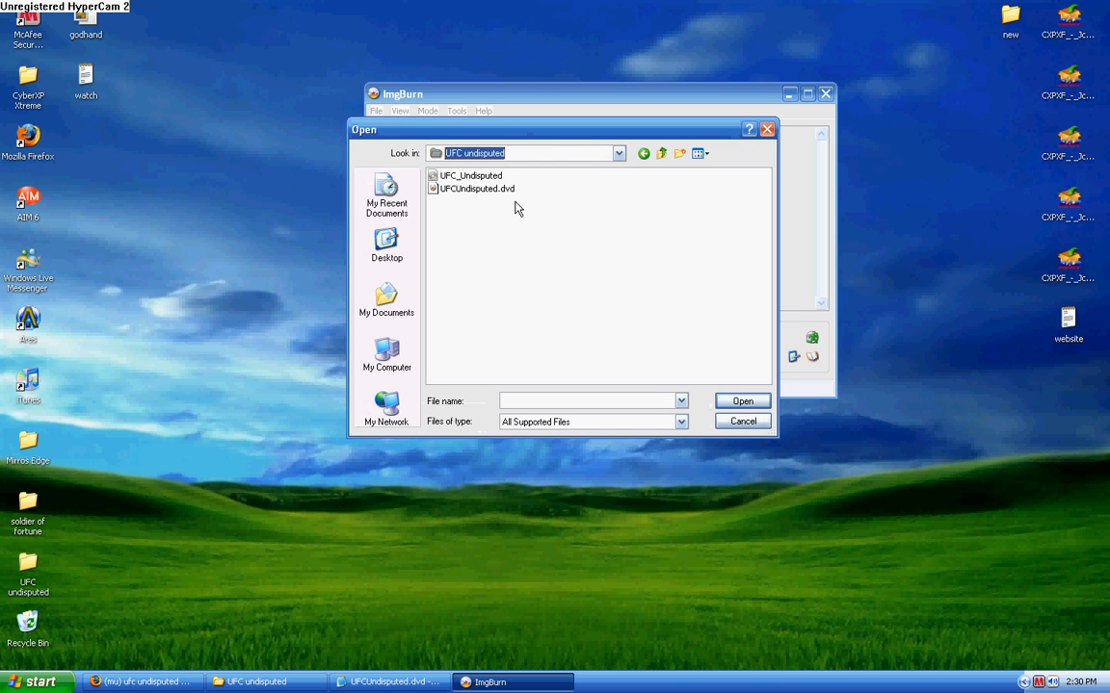
mouse_move(482, 197)
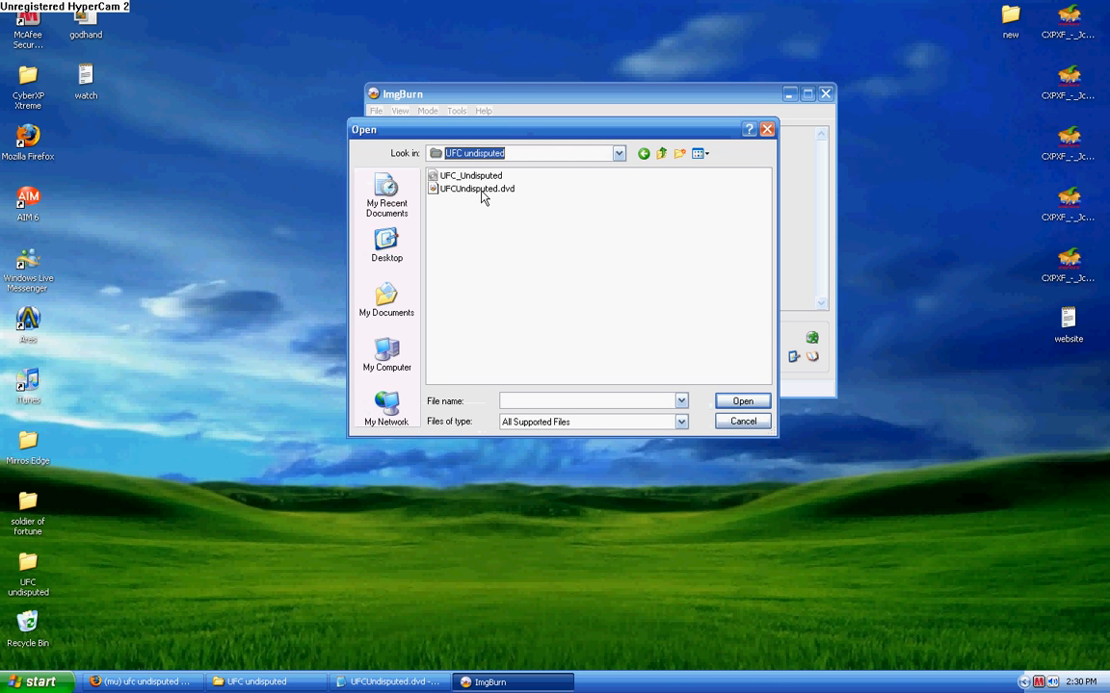
mouse_move(486, 177)
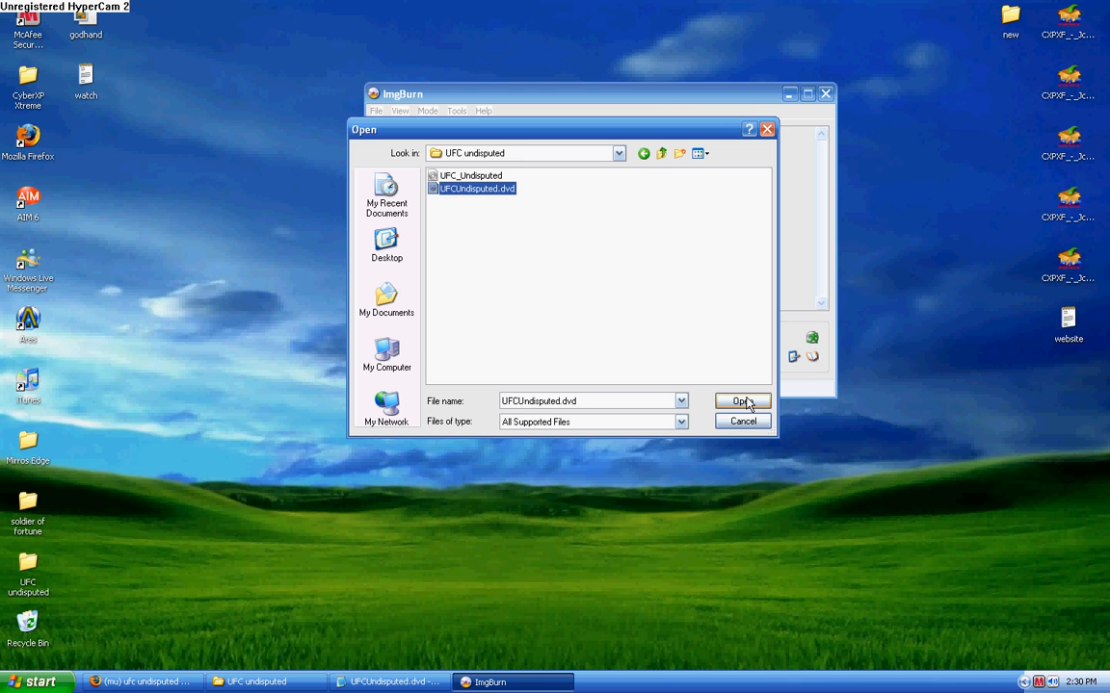
left_click(740, 400)
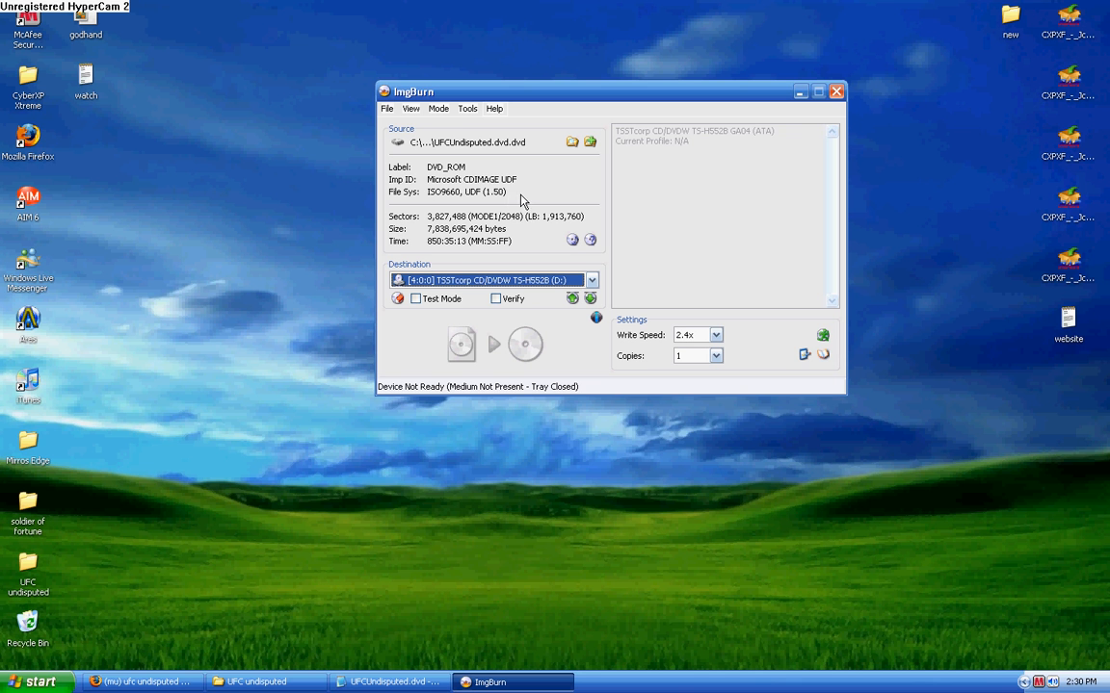
mouse_move(522, 94)
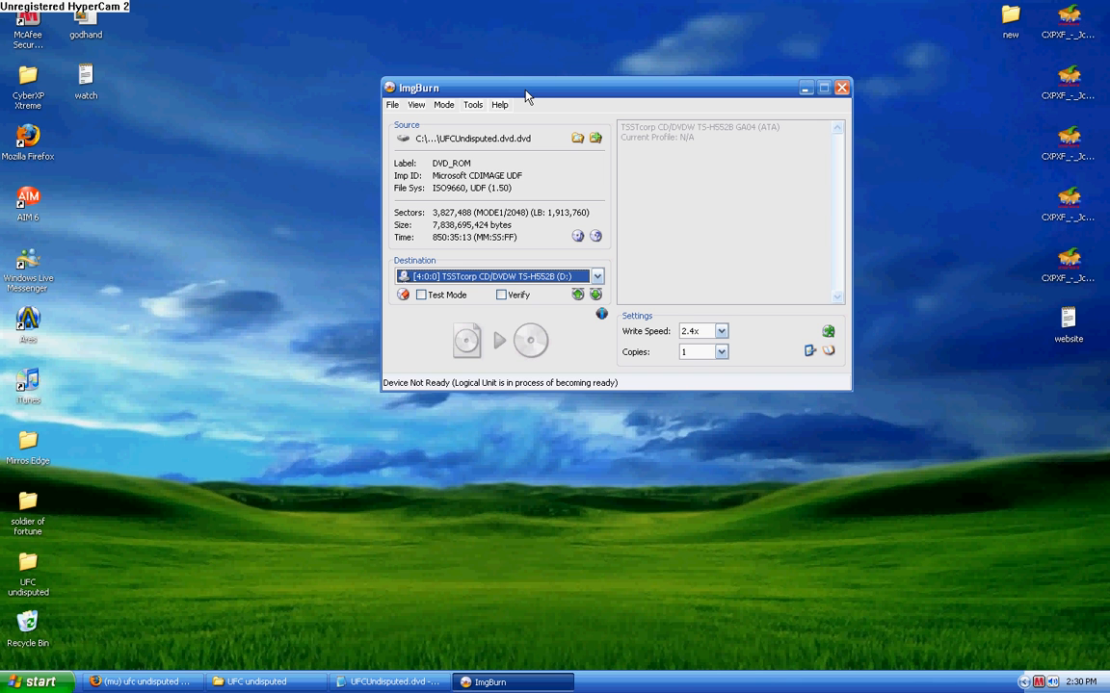
mouse_move(627, 102)
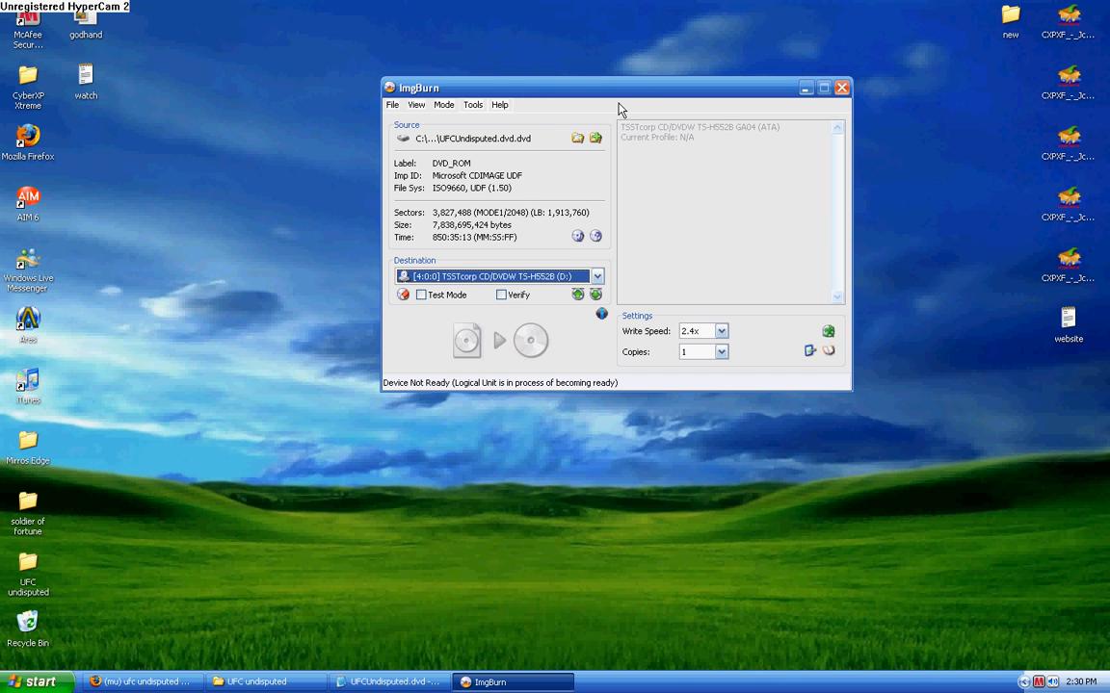
Step: Reposition ImgBurn and open and dismiss the Tools menu while the DVD+R DL disc is detected
left_click_drag(617, 87, 554, 69)
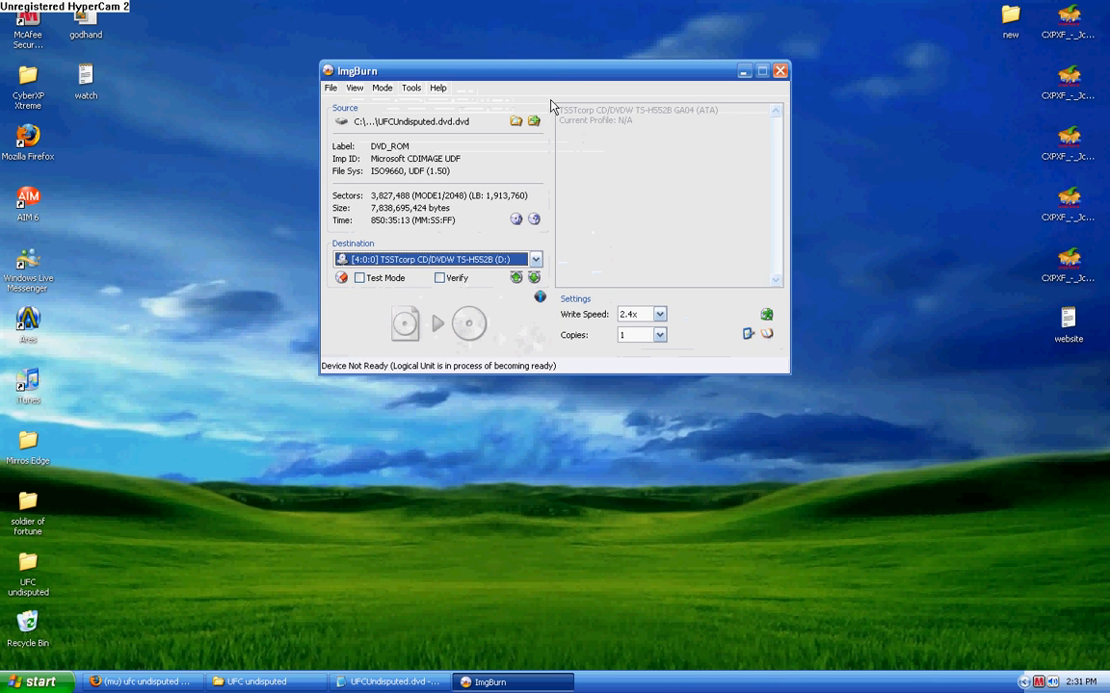
mouse_move(525, 421)
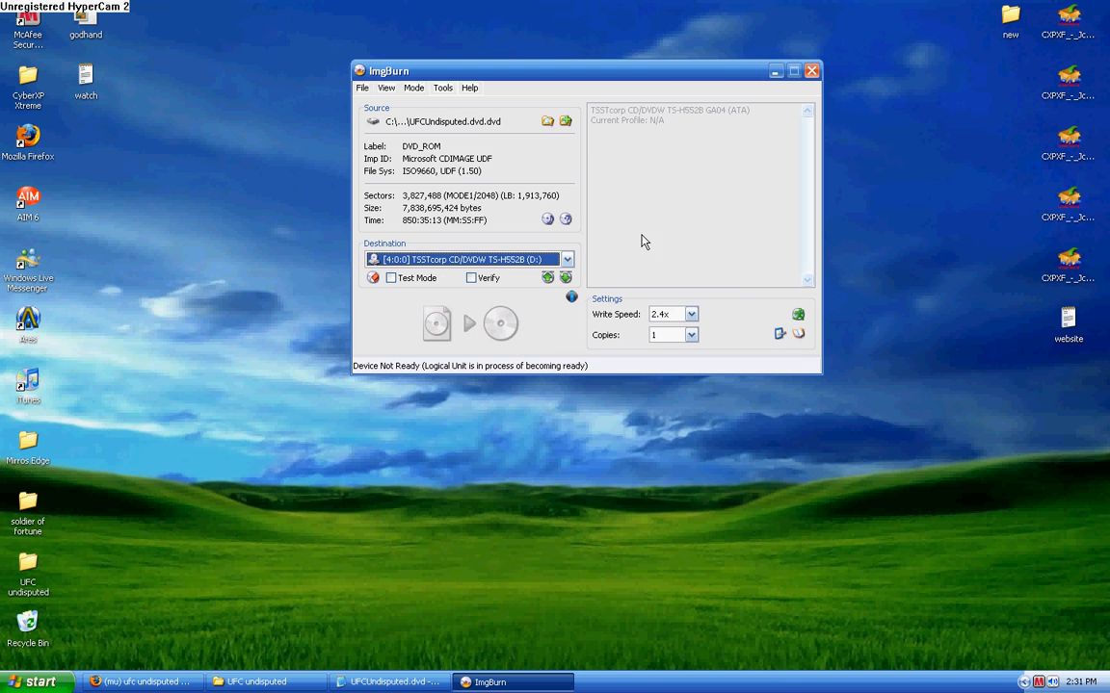
mouse_move(844, 398)
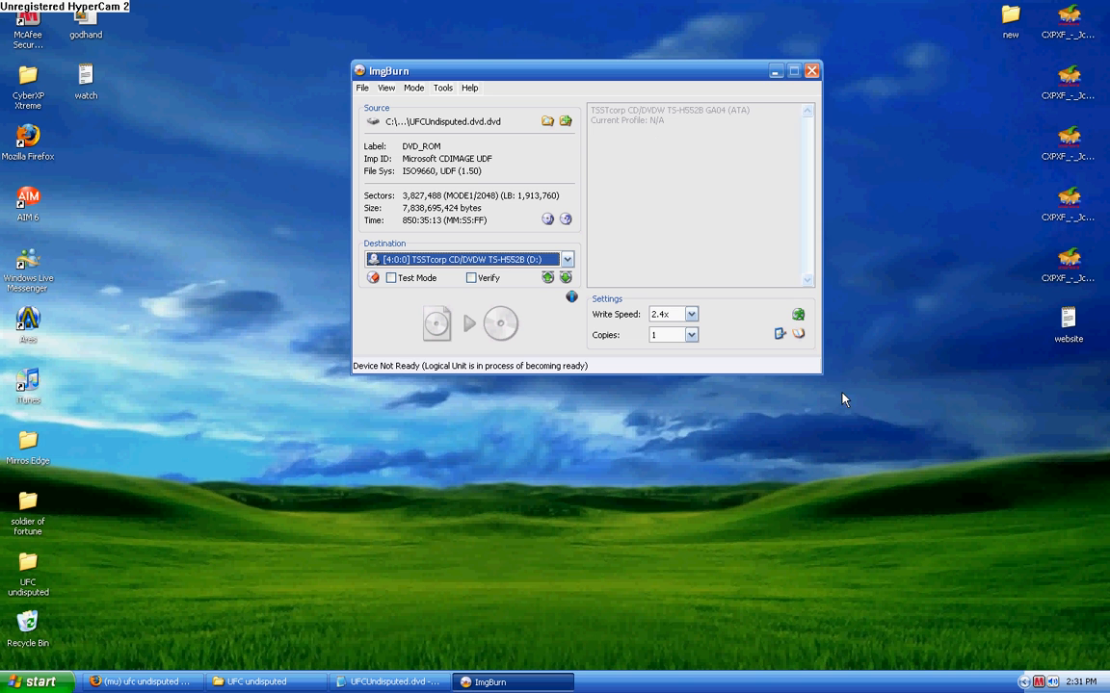
left_click(451, 88)
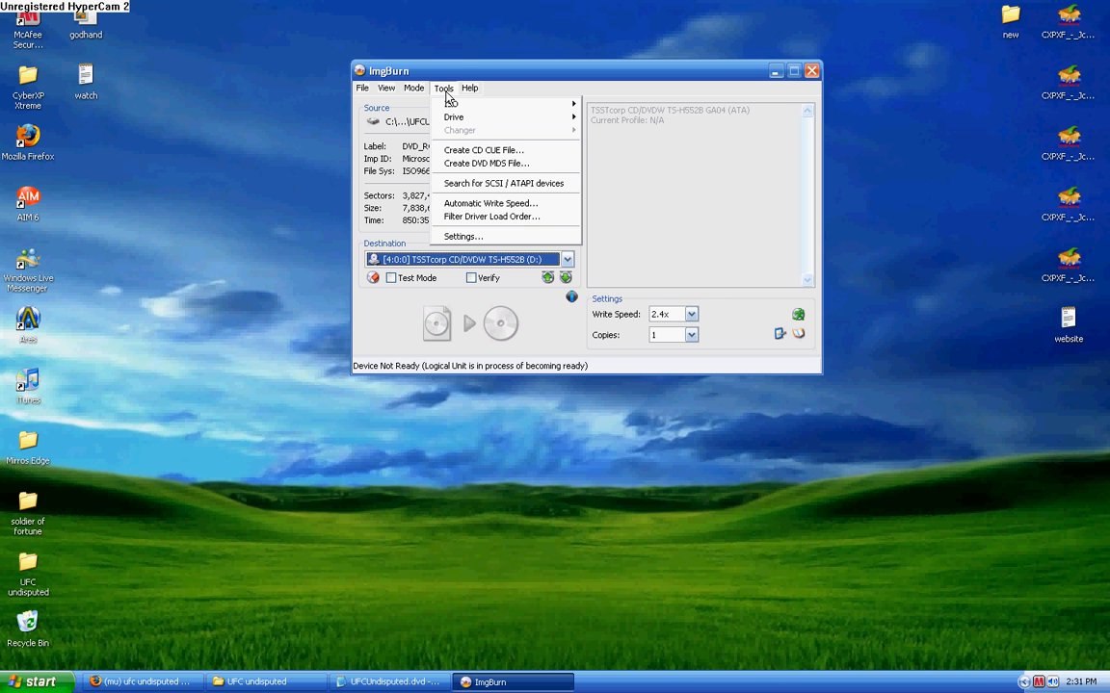
left_click(455, 73)
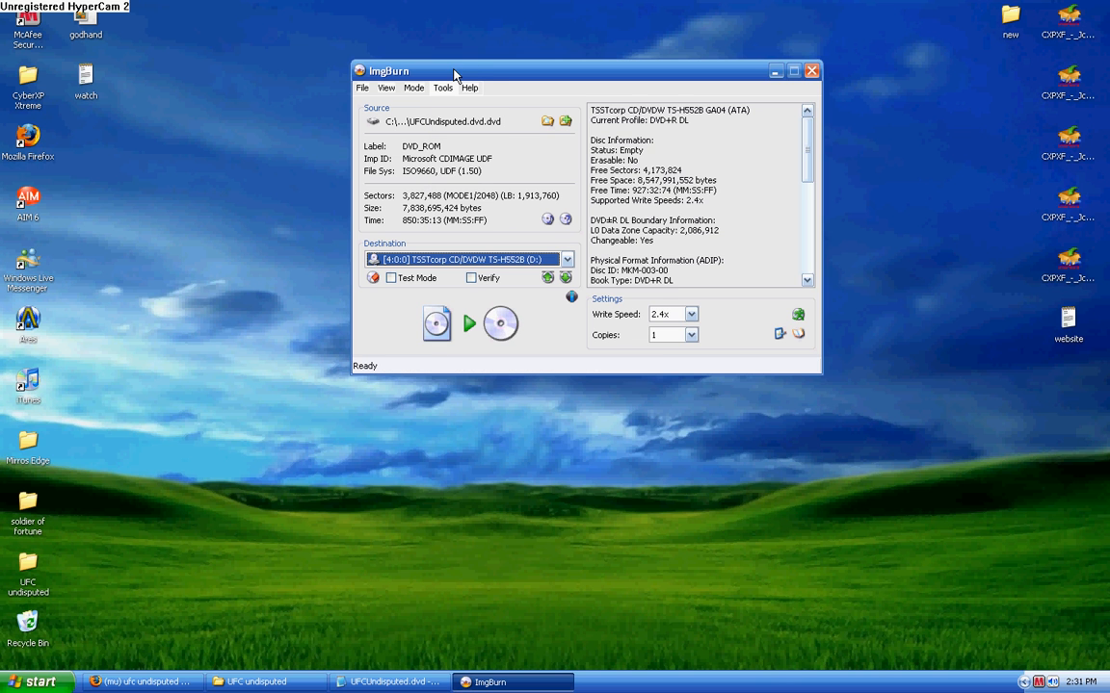
mouse_move(677, 157)
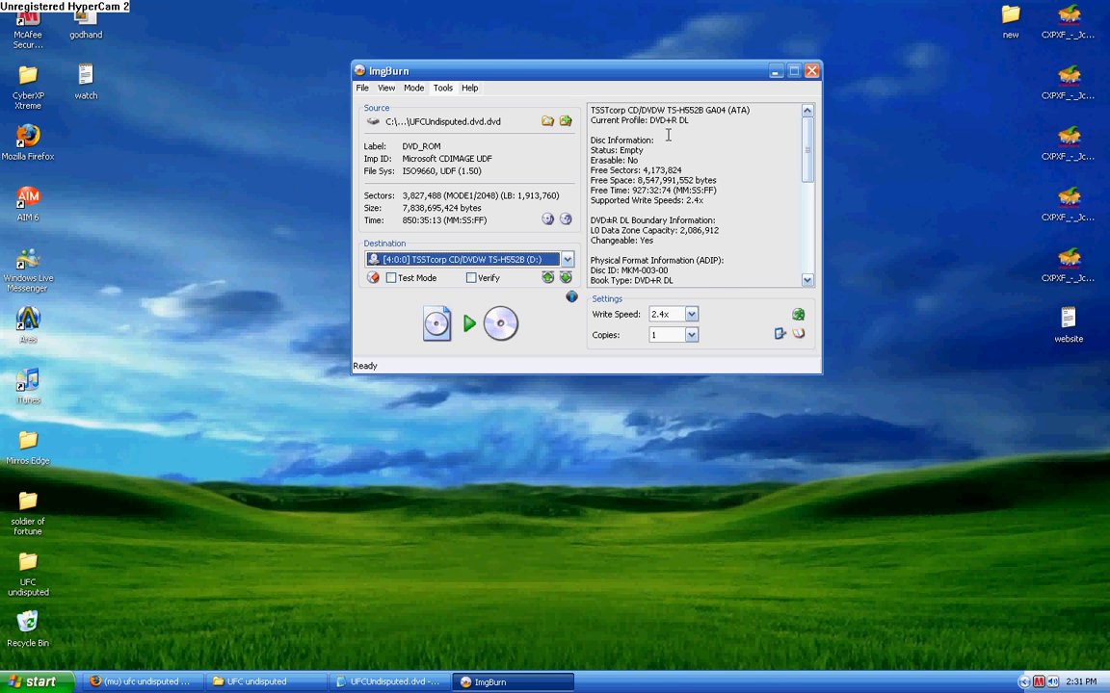
mouse_move(685, 124)
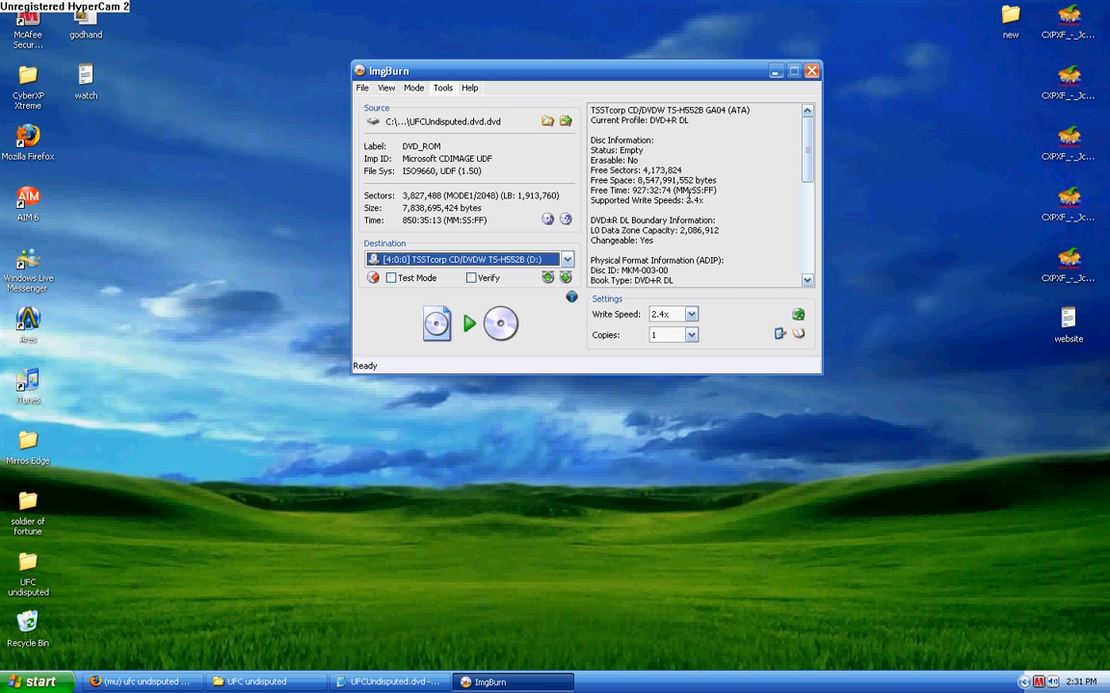
scroll("down", 3)
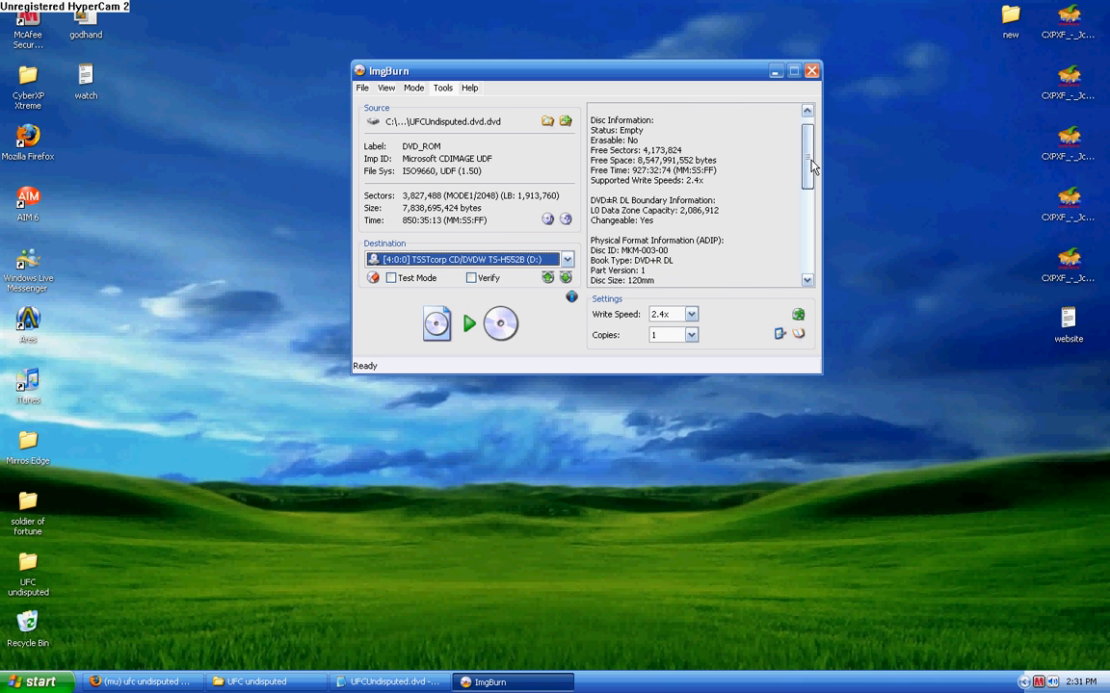
scroll("down", 3)
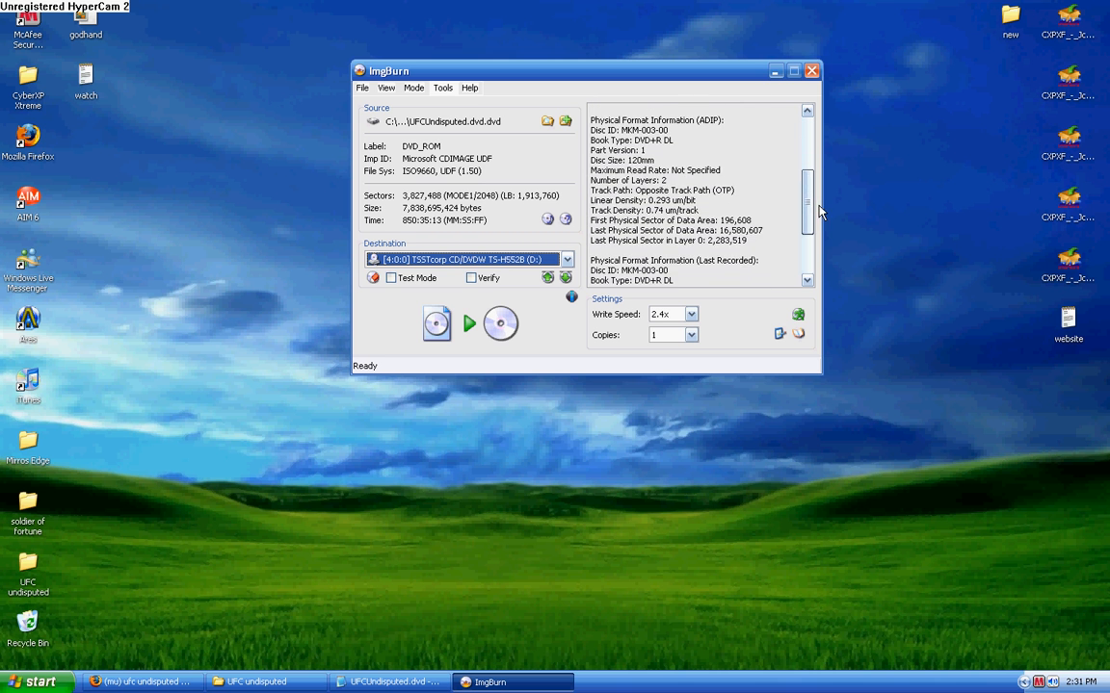
scroll("down", 3)
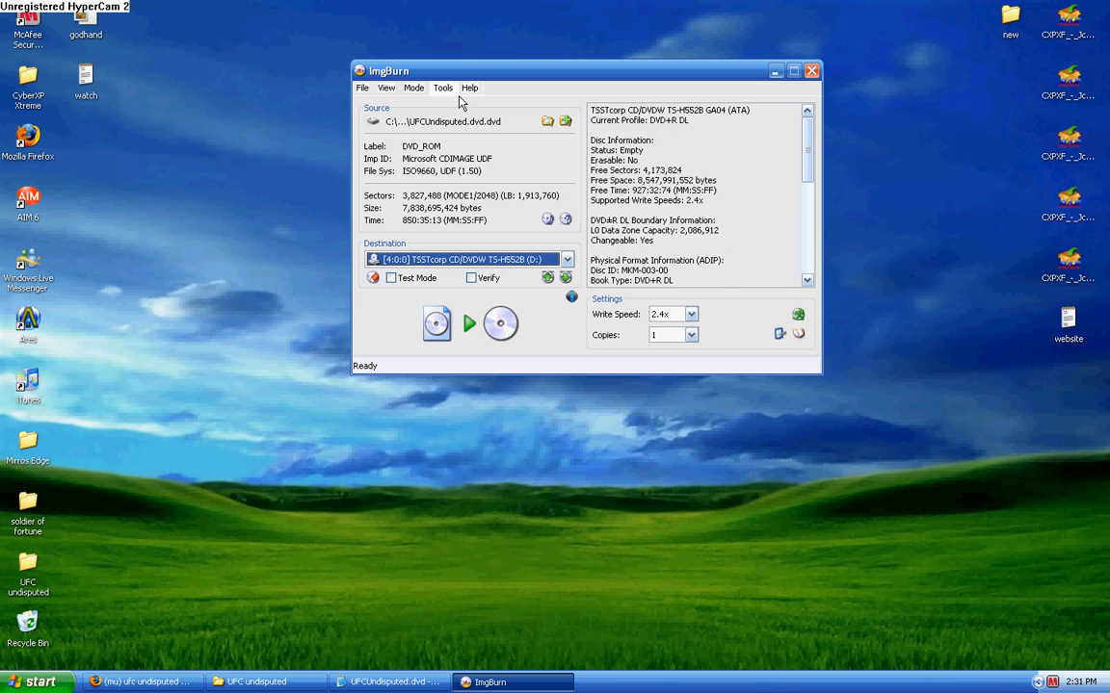
Step: Start writing UFCUndisputed.dvd to the DVD+R DL disc with Eject Tray enabled
left_click(444, 87)
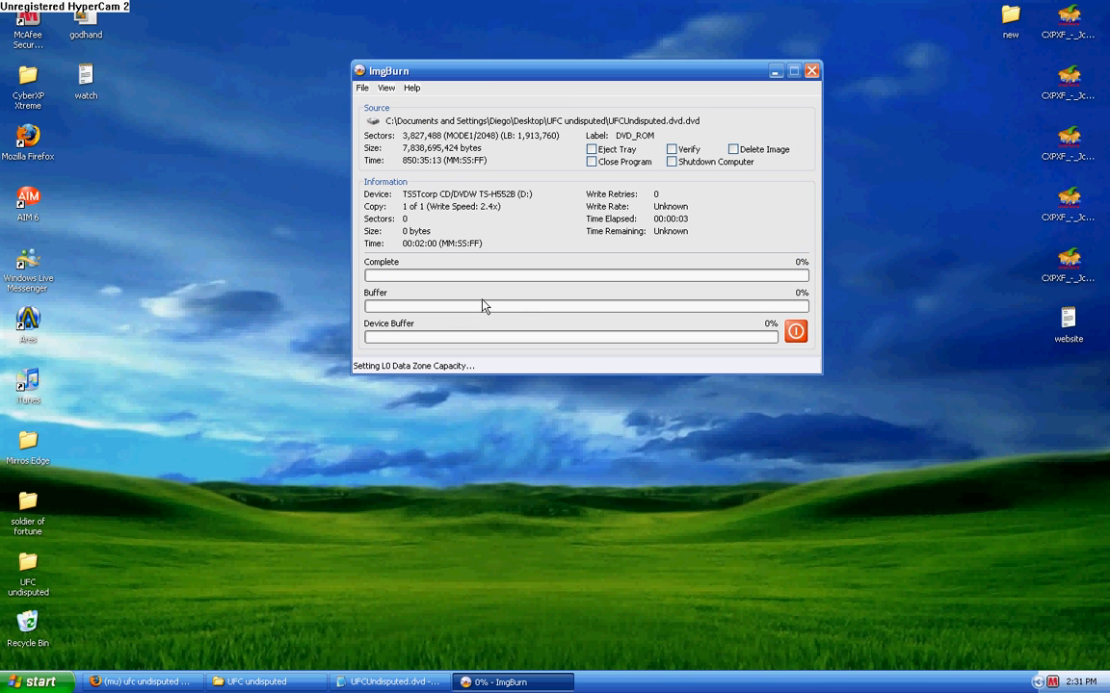
mouse_move(712, 270)
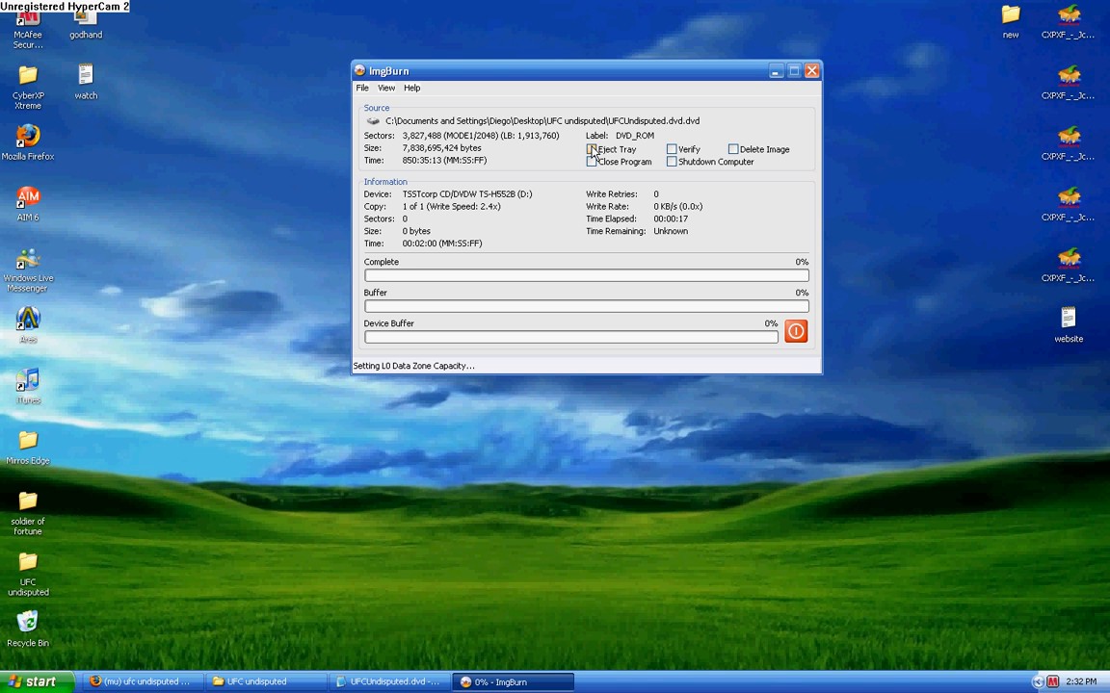
left_click(590, 149)
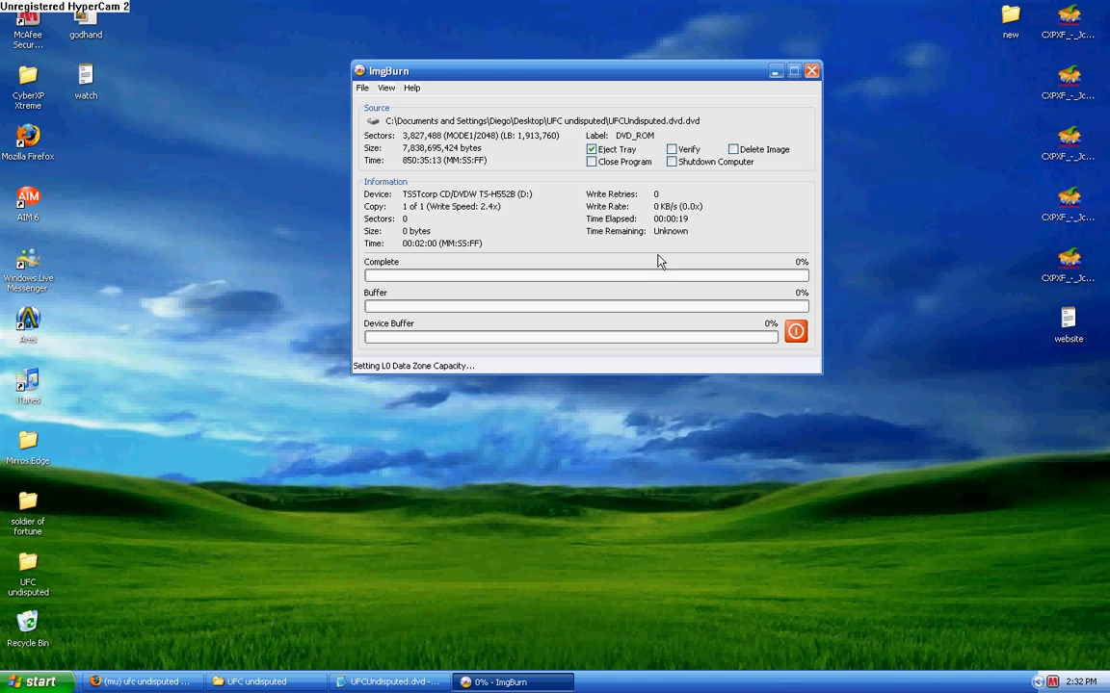
mouse_move(682, 322)
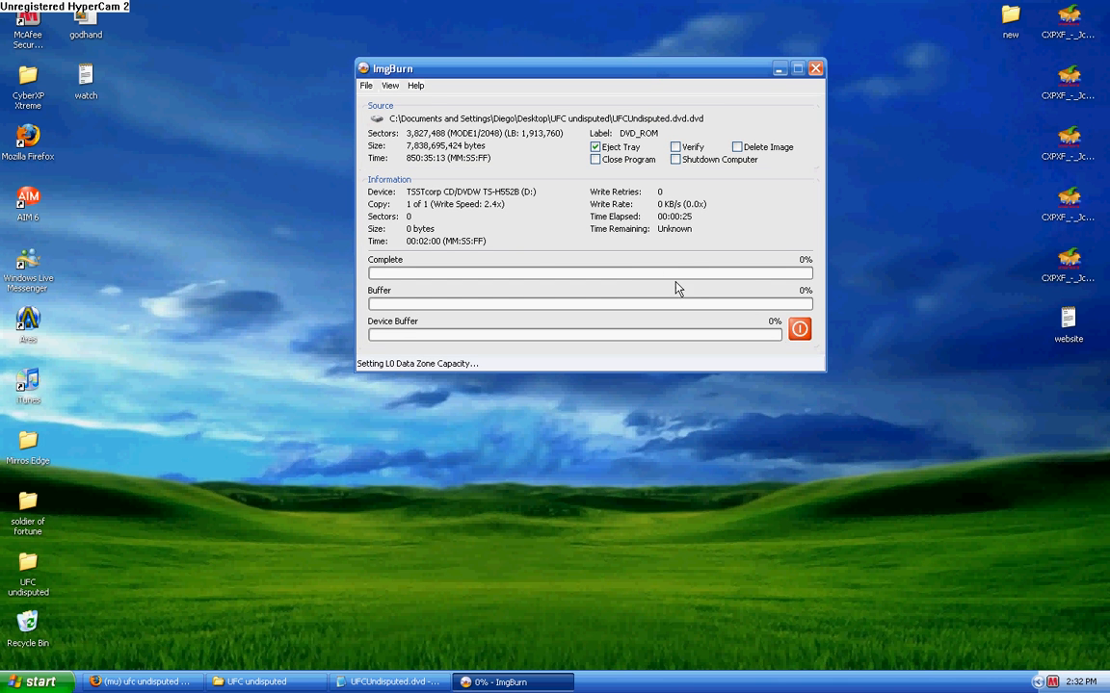
mouse_move(705, 273)
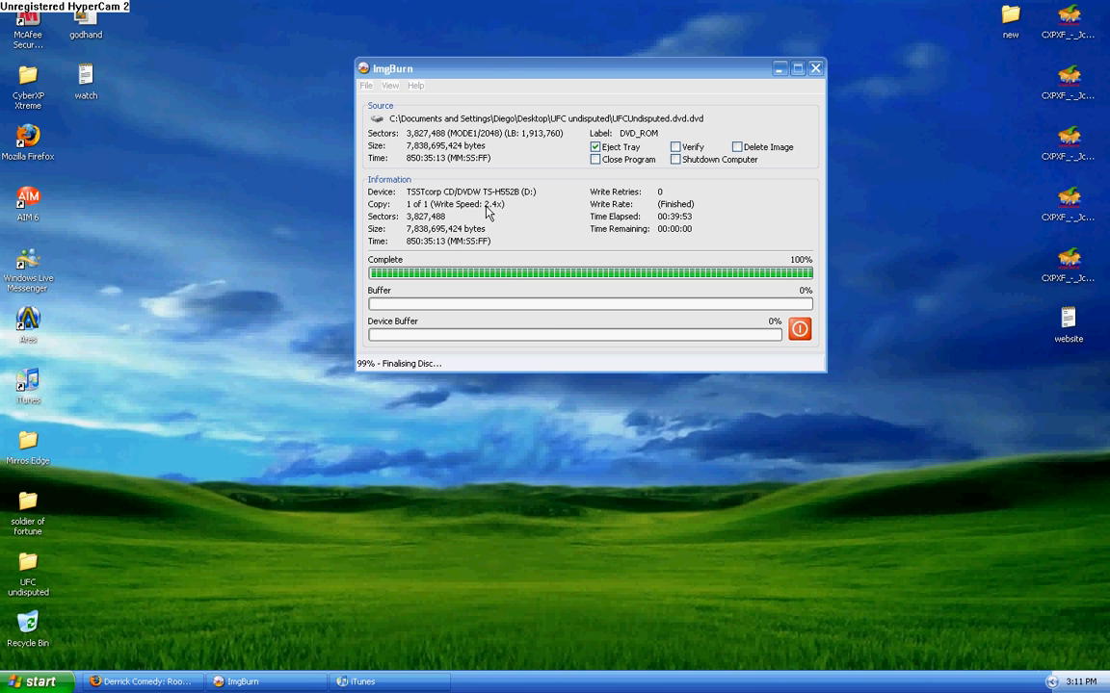
mouse_move(503, 217)
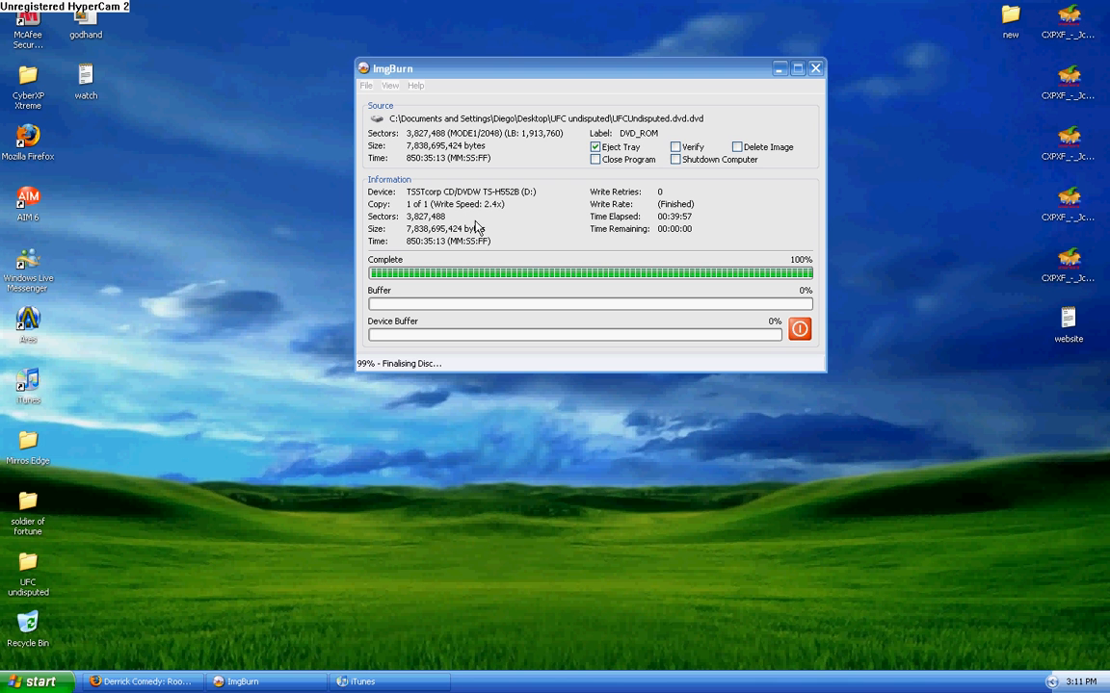
mouse_move(645, 359)
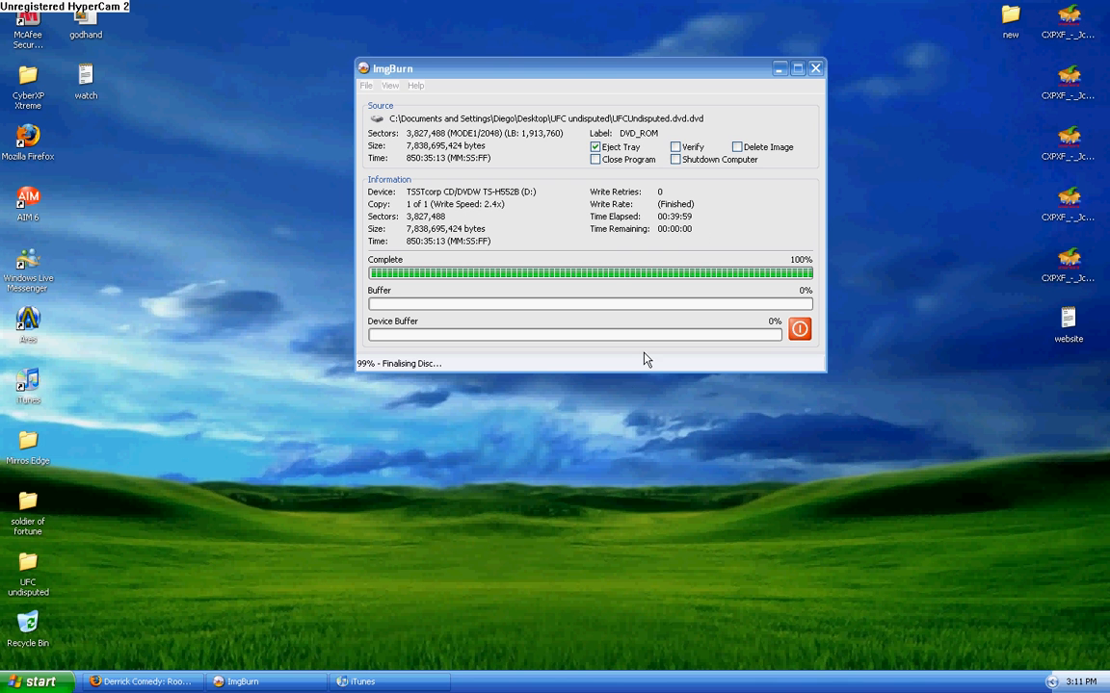